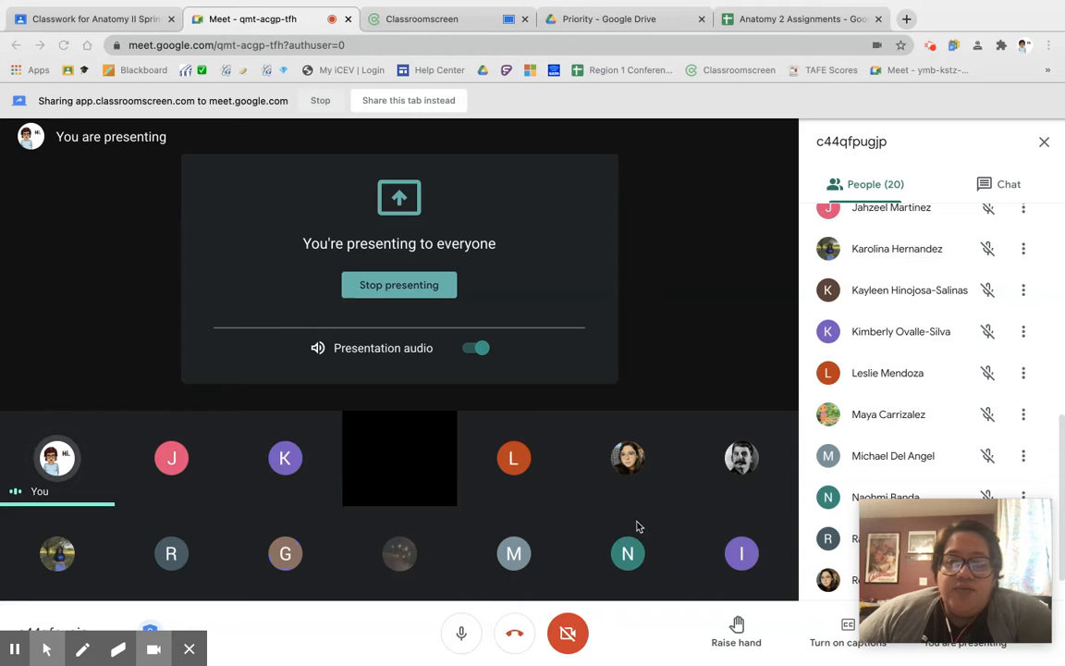
{"action": "mouse_move", "coordinate": [395, 60]}
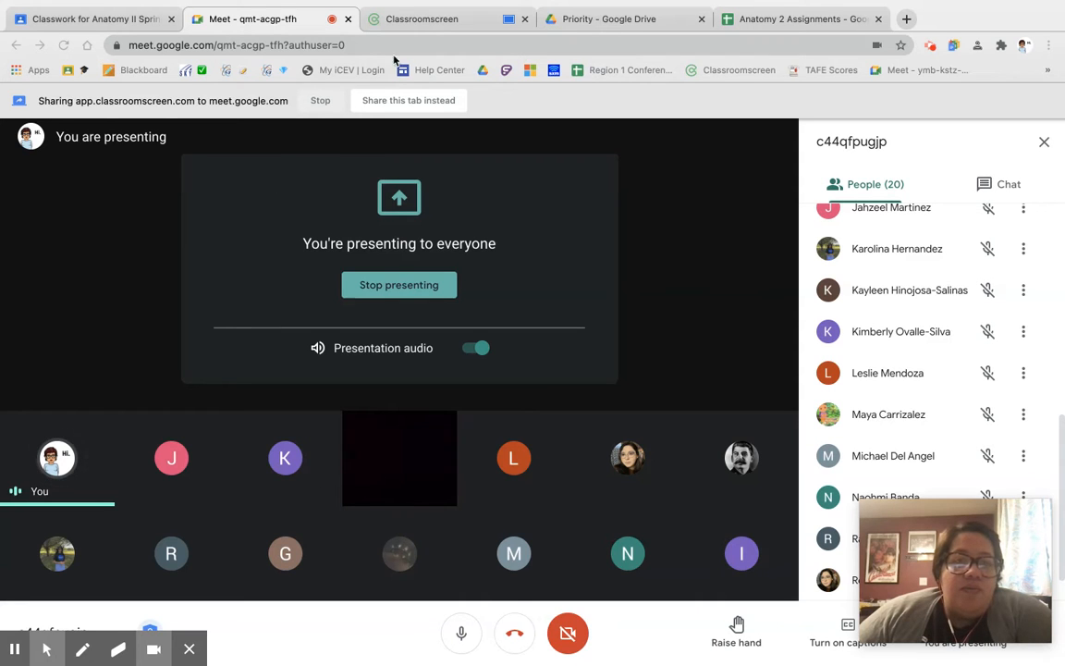
Show the shared Classroomscreen welcome board for Anatomy 2 with the clock and calendar
{"action": "left_click", "coordinate": [422, 19]}
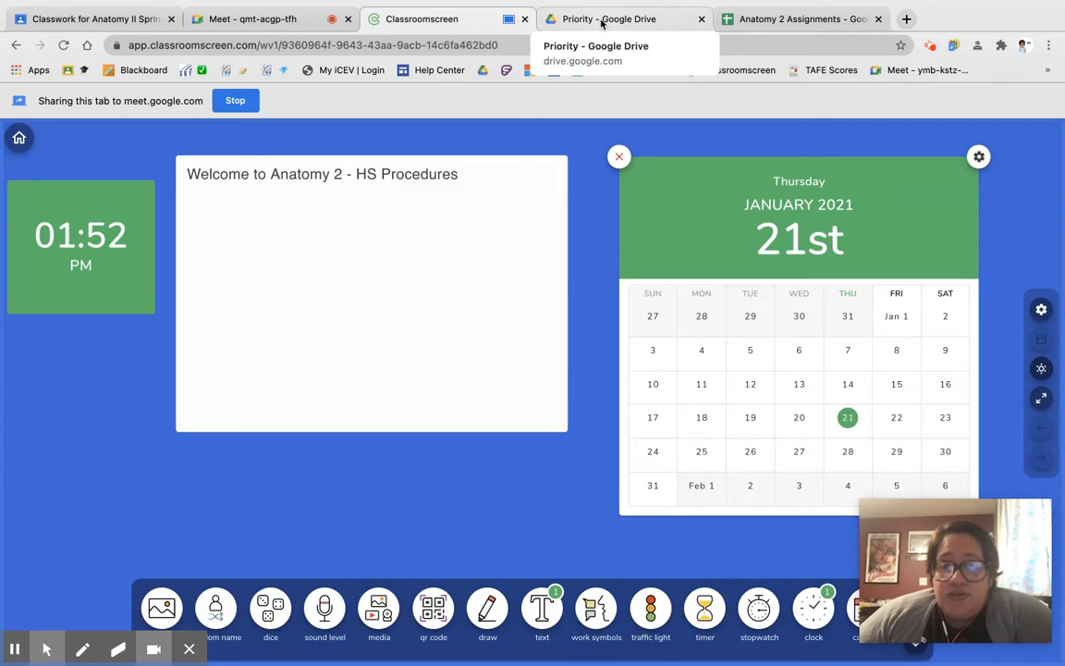
{"action": "mouse_move", "coordinate": [801, 18]}
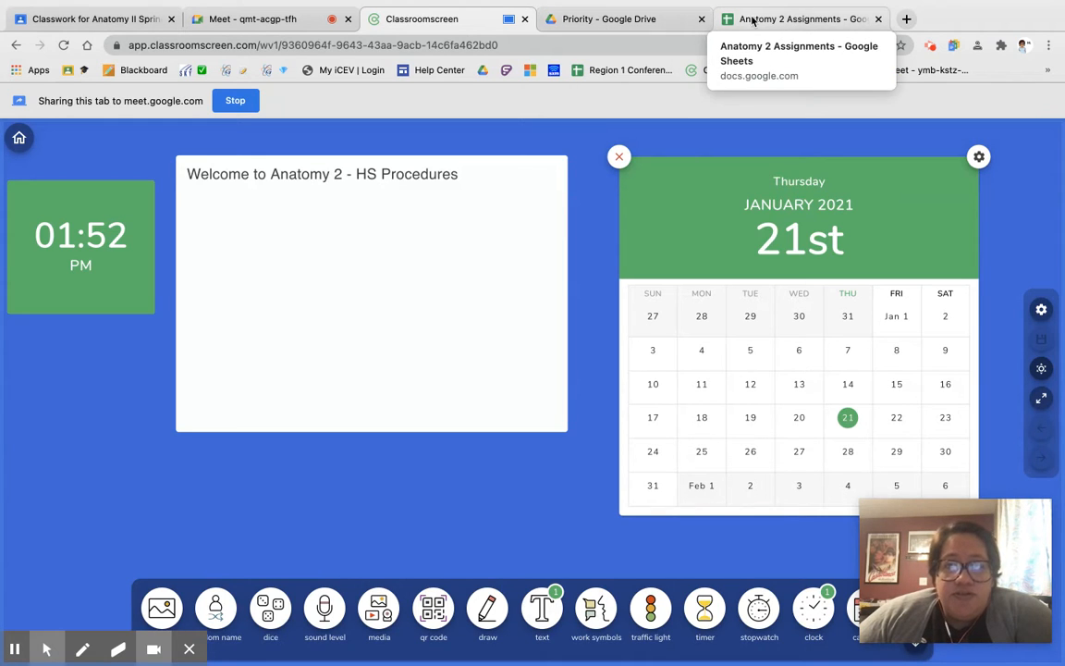
{"action": "mouse_move", "coordinate": [626, 19]}
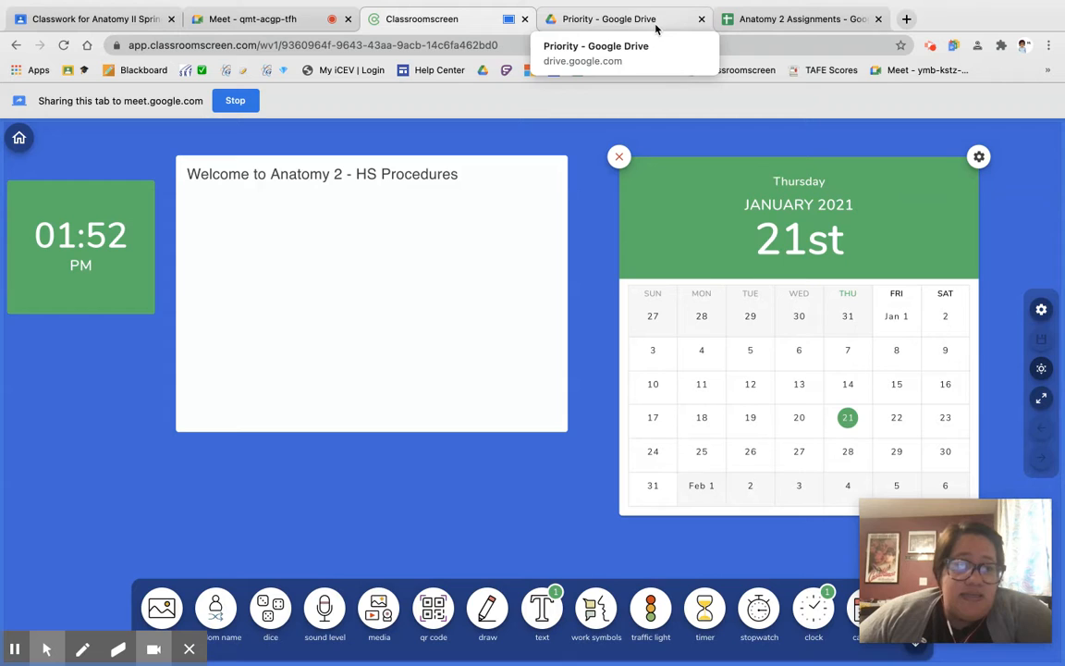
{"action": "mouse_move", "coordinate": [803, 18]}
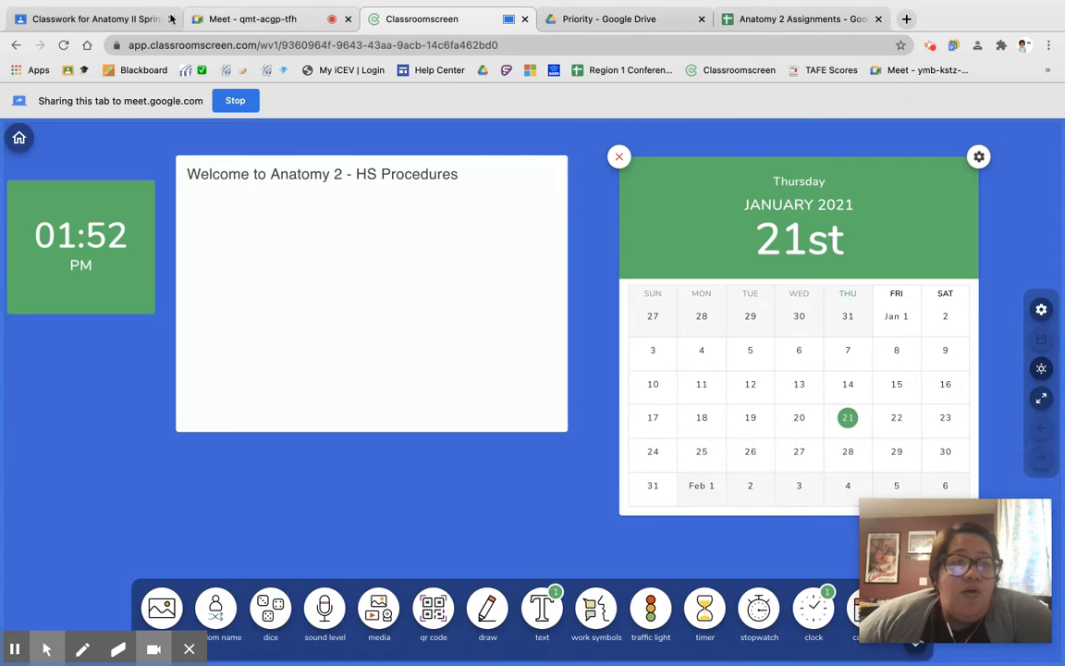
{"action": "mouse_move", "coordinate": [92, 18]}
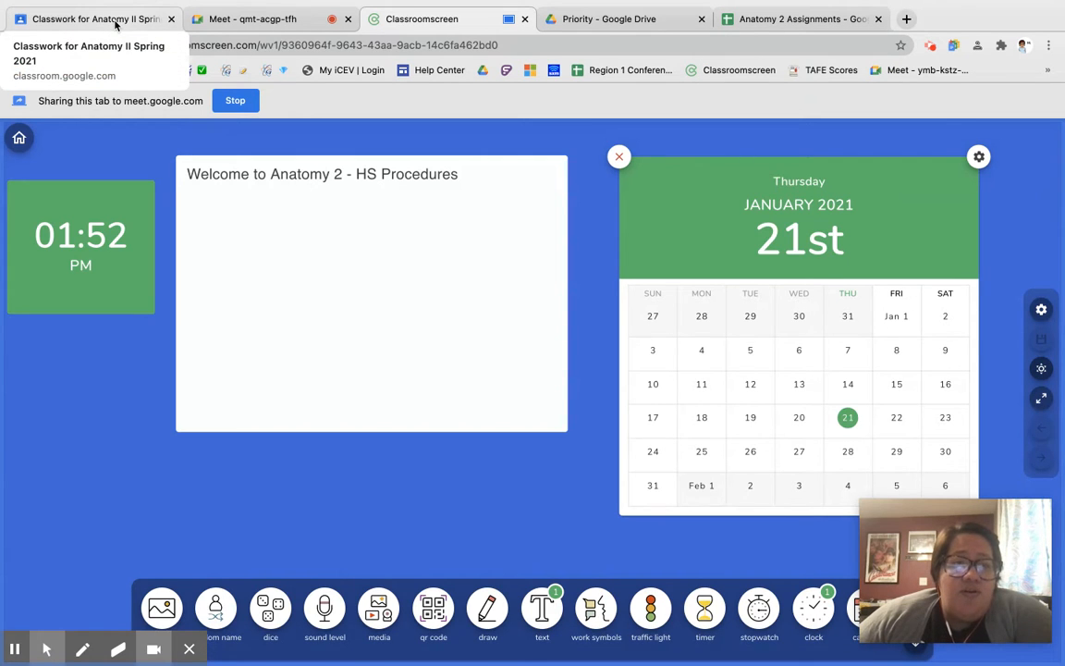
Show the empty Anatomy II Spring 2021 classwork page, then stop sharing the screen
{"action": "left_click", "coordinate": [93, 18]}
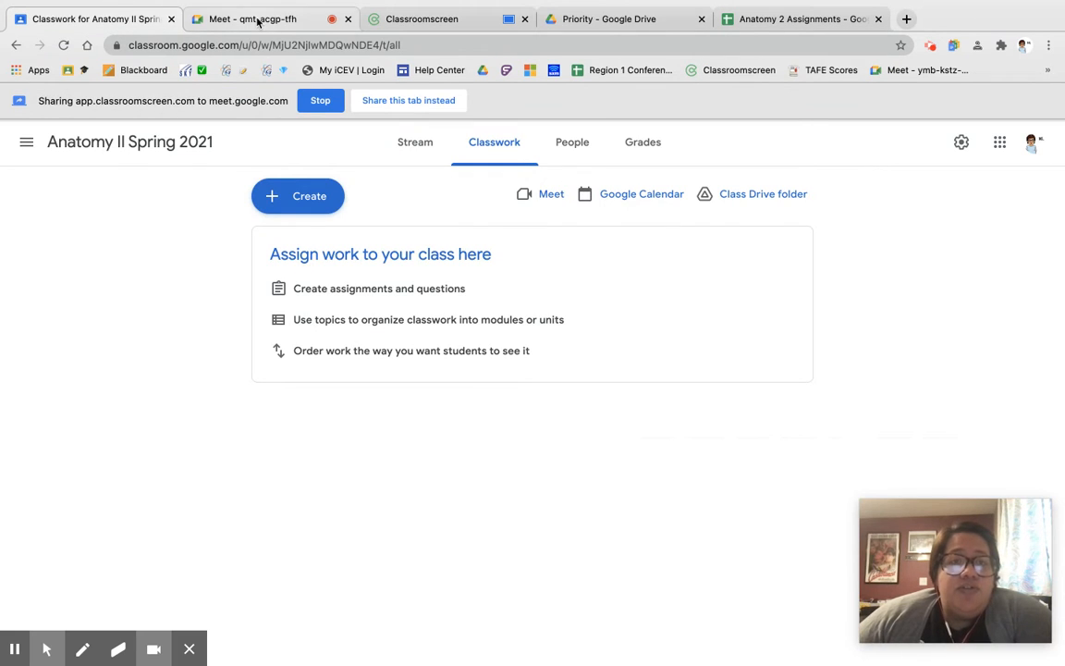
{"action": "left_click", "coordinate": [251, 19]}
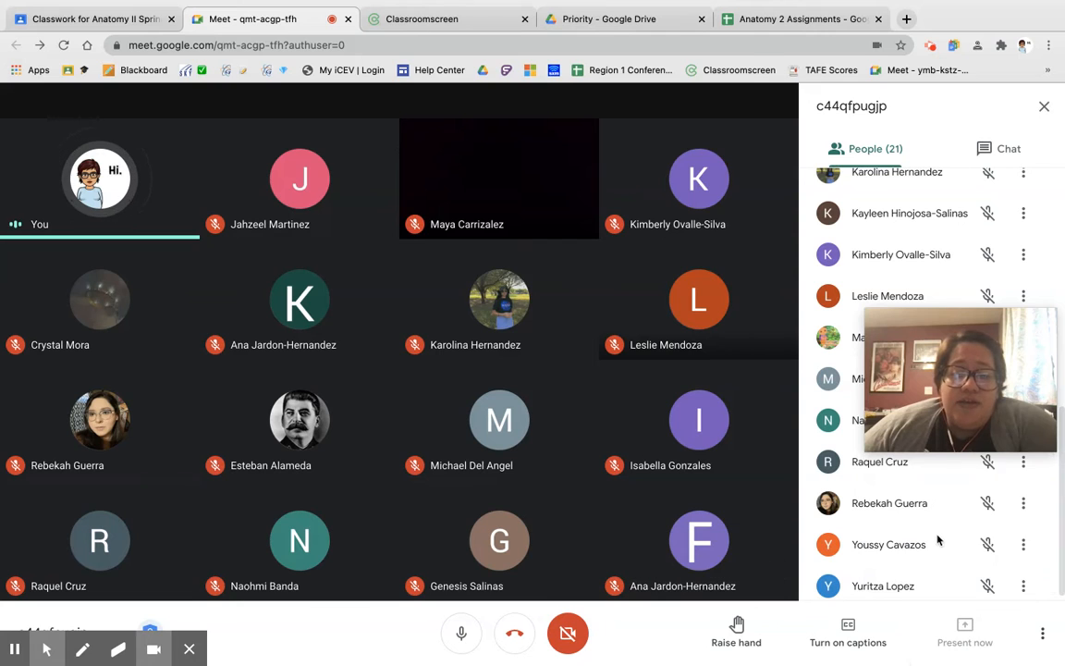
Start presenting but dismiss the single-window choice and return to Chrome
{"action": "left_click", "coordinate": [966, 642]}
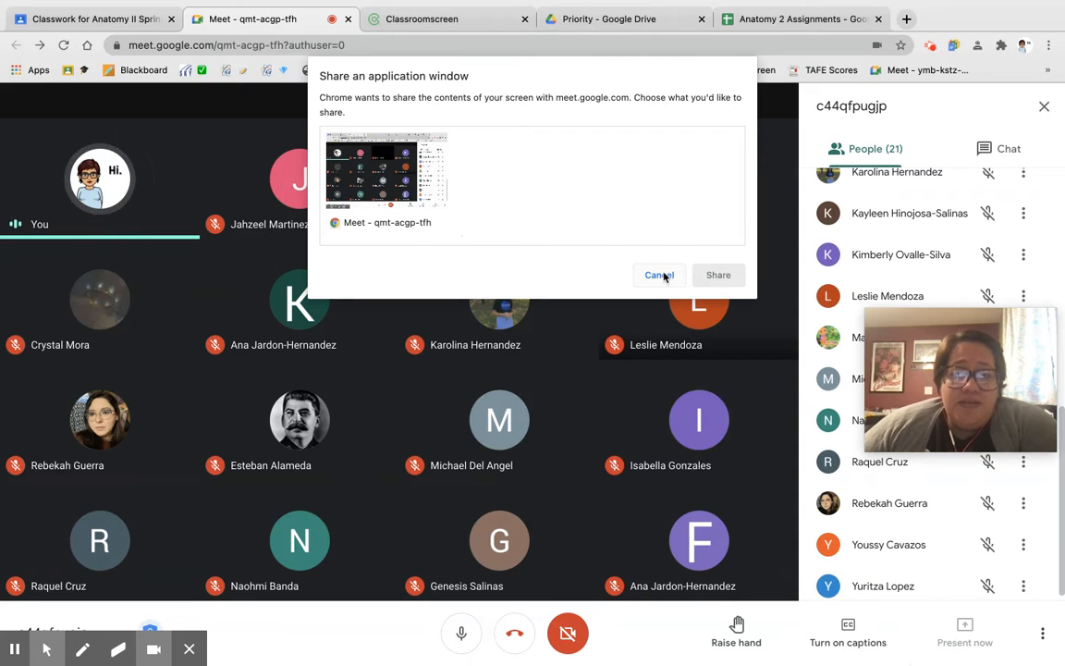
{"action": "left_click", "coordinate": [659, 274]}
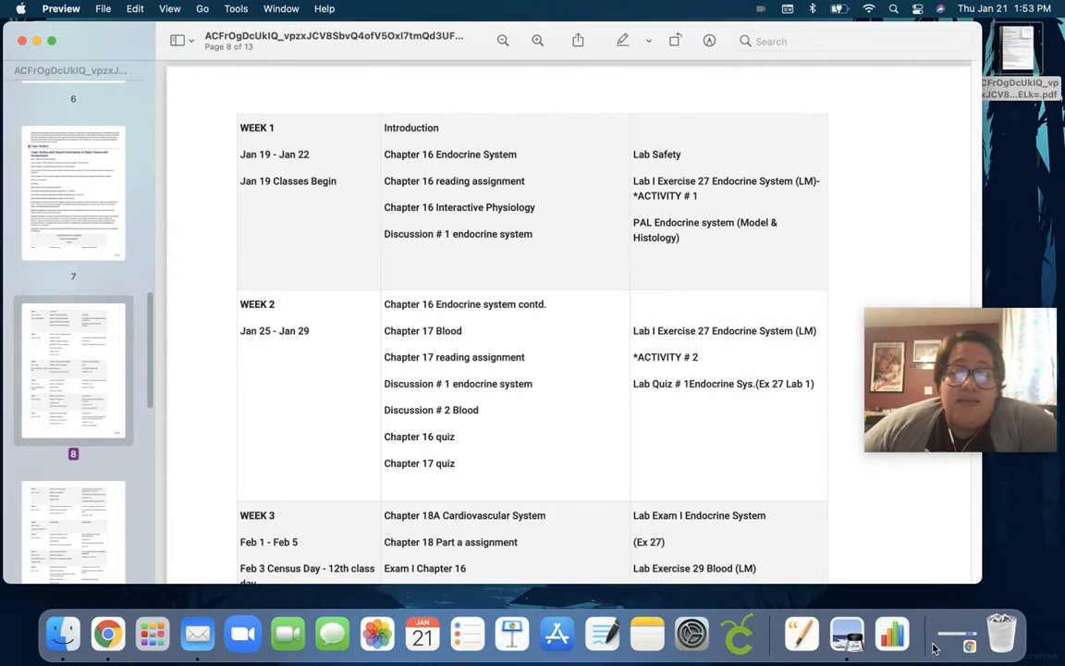
{"action": "mouse_move", "coordinate": [107, 633]}
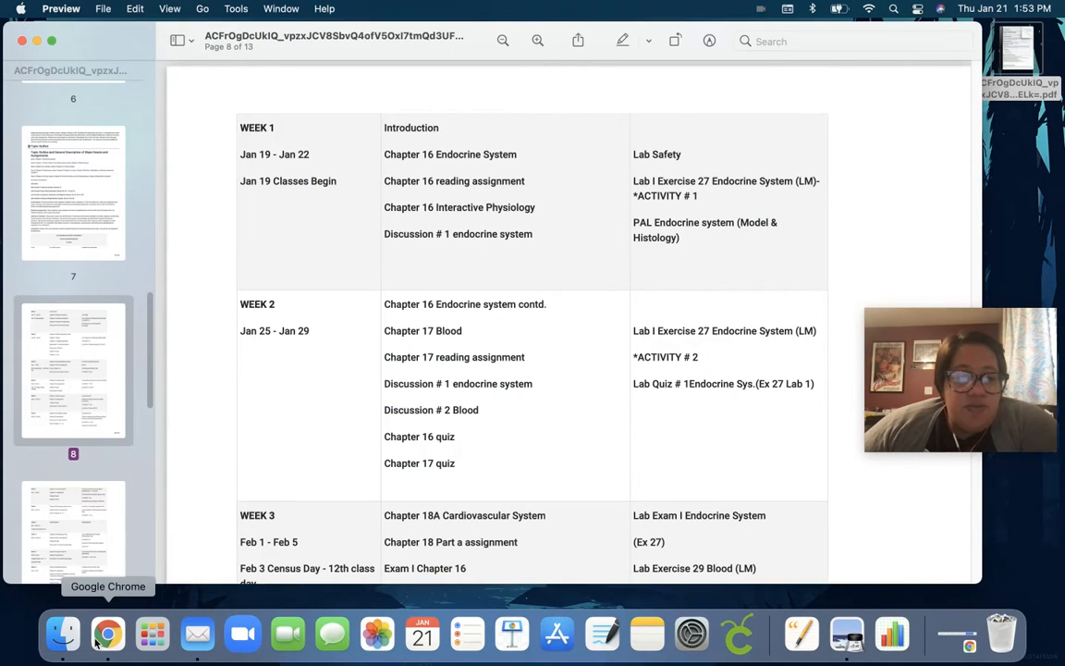
{"action": "left_click", "coordinate": [107, 633]}
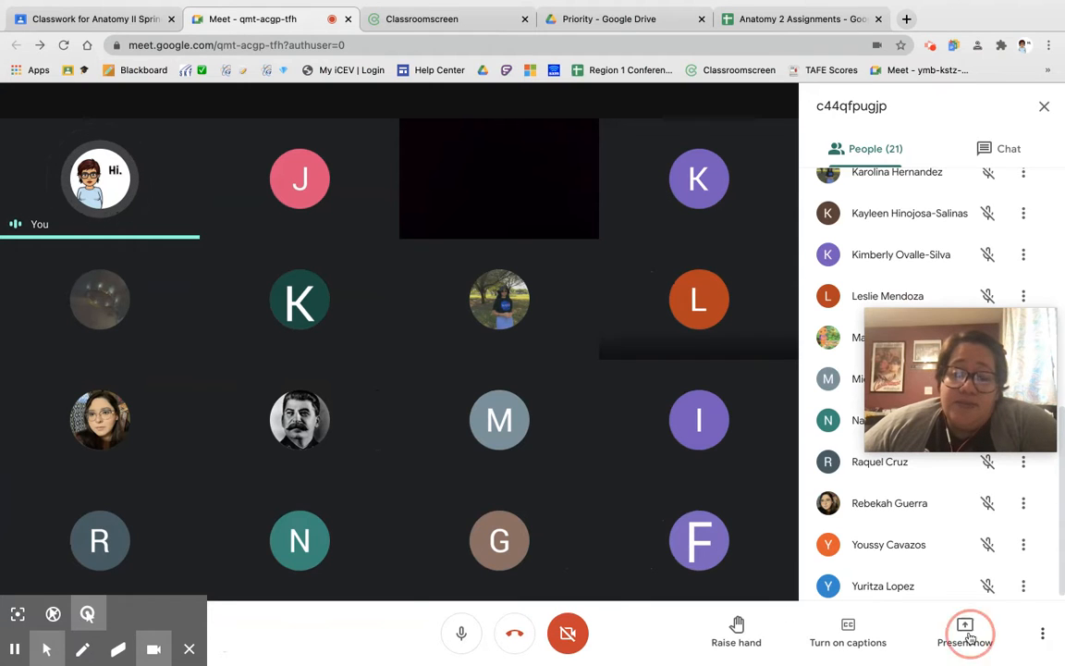
Present your entire screen to the call and confirm sharing
{"action": "left_click", "coordinate": [966, 633]}
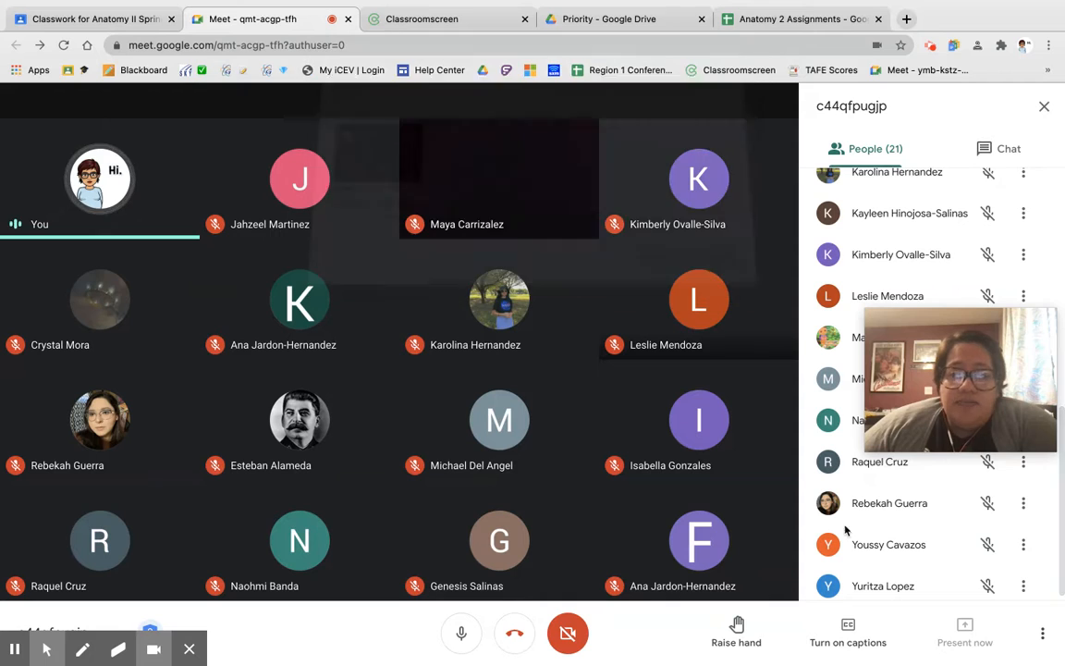
{"action": "left_click", "coordinate": [965, 632]}
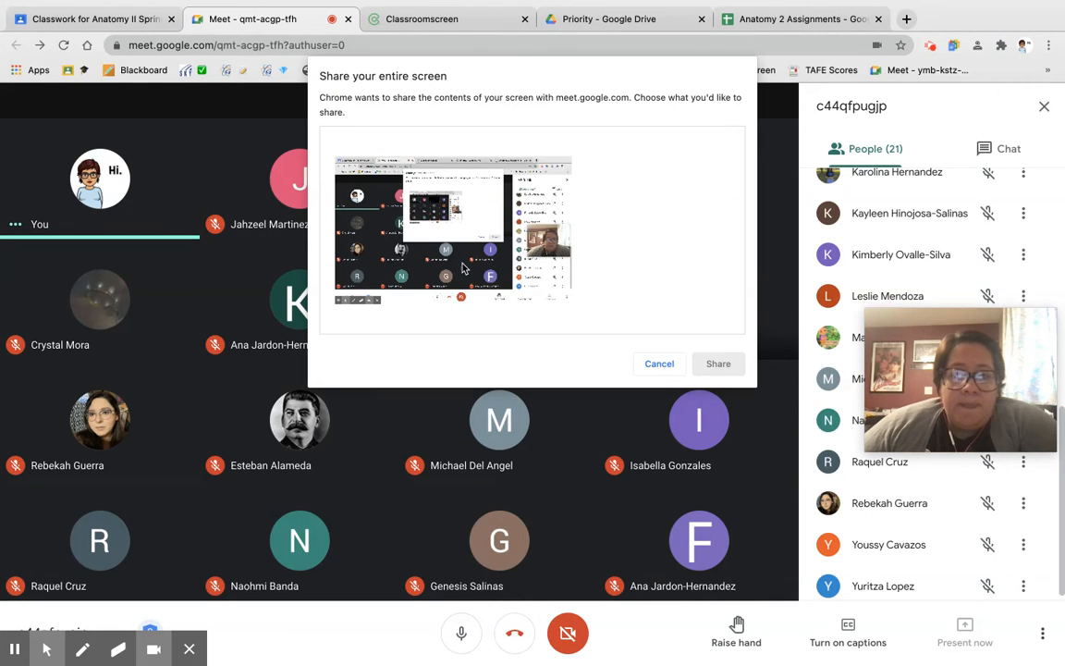
{"action": "left_click", "coordinate": [717, 362]}
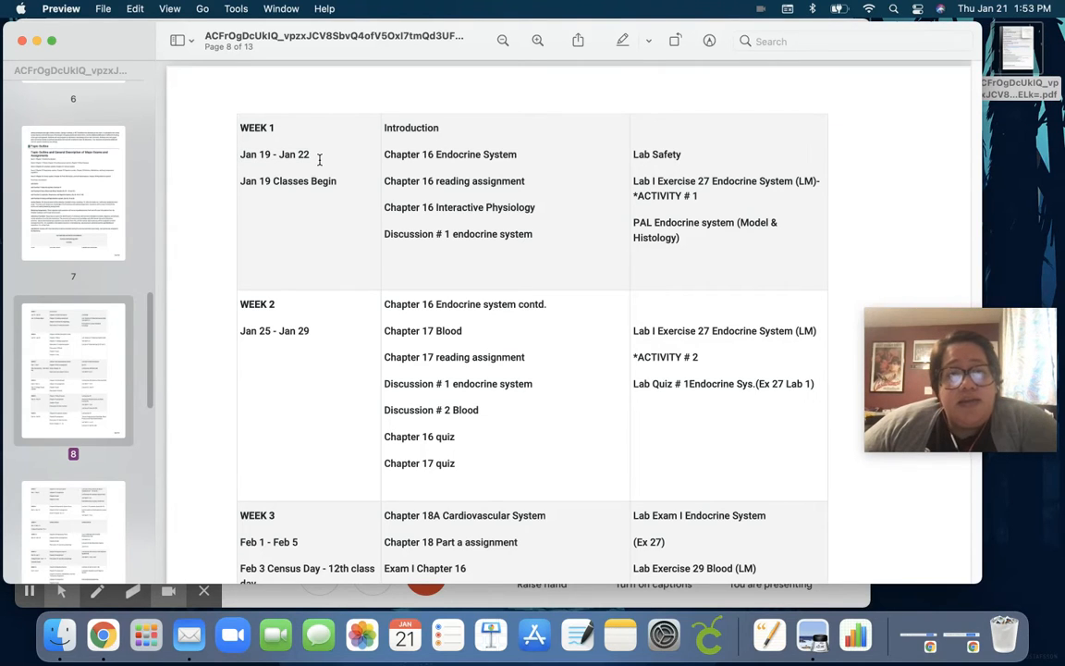
{"action": "mouse_move", "coordinate": [438, 240]}
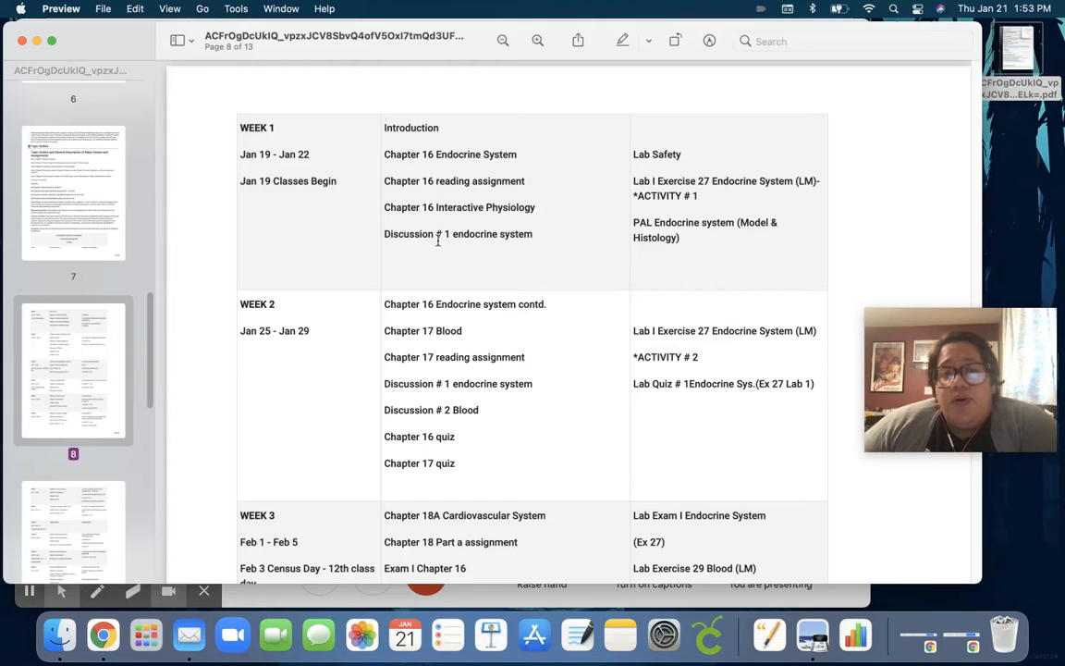
Emphasise a Week 1 Endocrine System entry in the schedule PDF, then clear the selection
{"action": "double_click", "coordinate": [459, 233]}
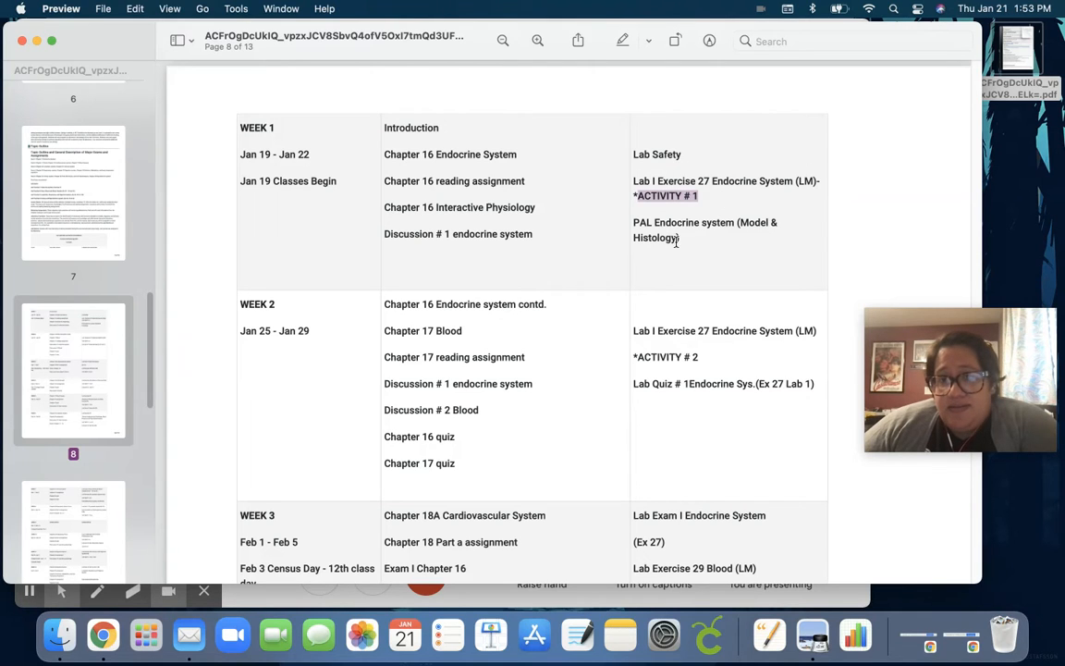
{"action": "left_click", "coordinate": [682, 237]}
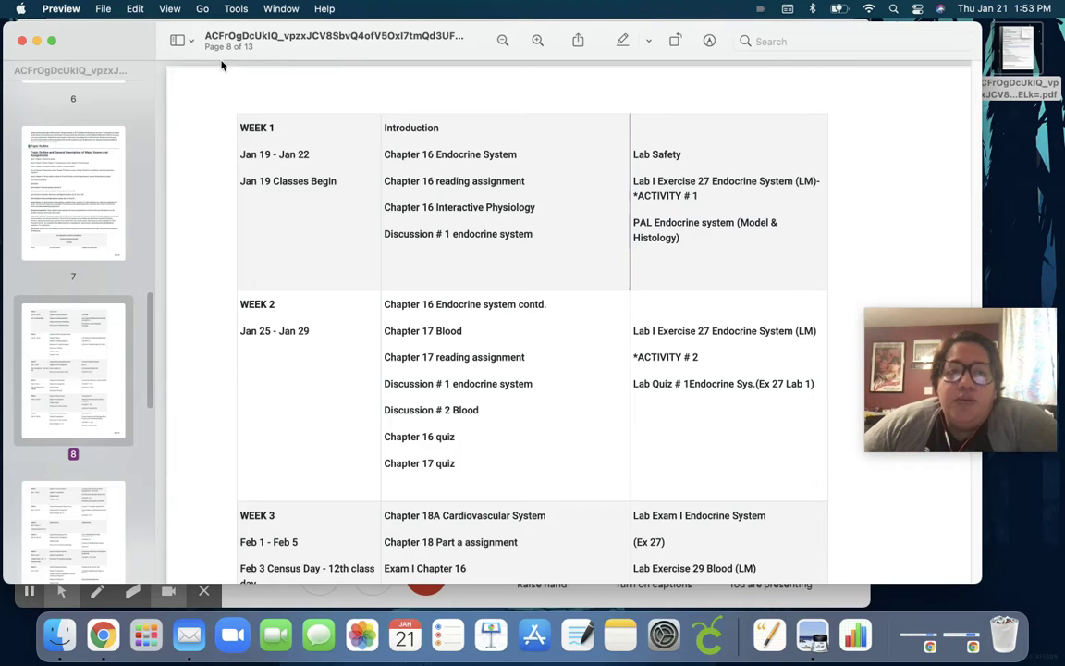
{"action": "mouse_move", "coordinate": [514, 119]}
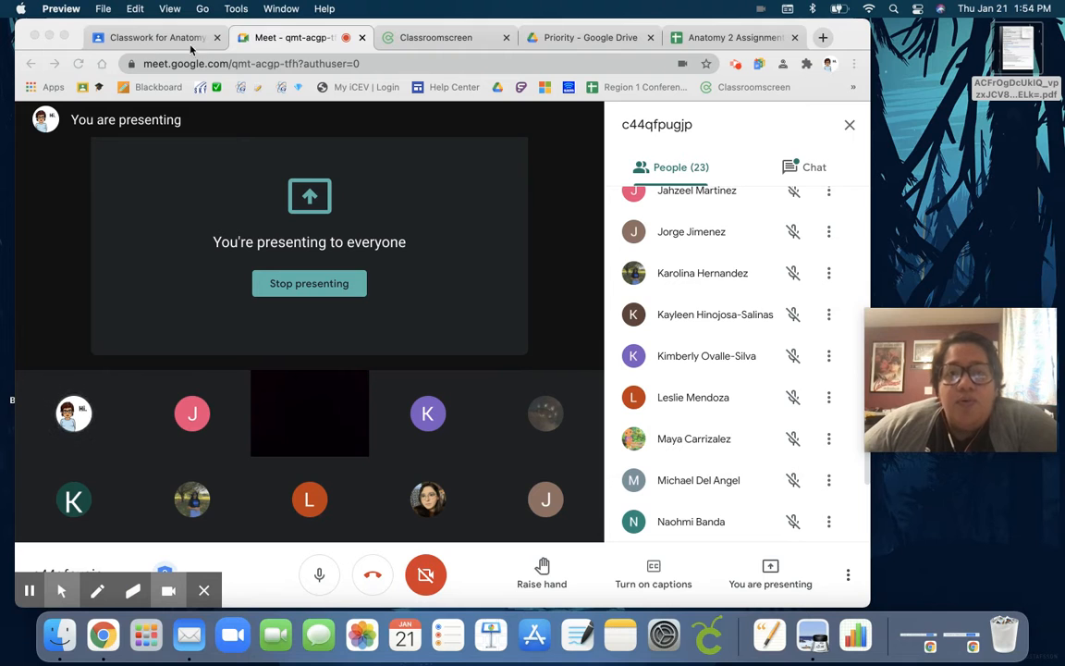
{"action": "left_click", "coordinate": [731, 37]}
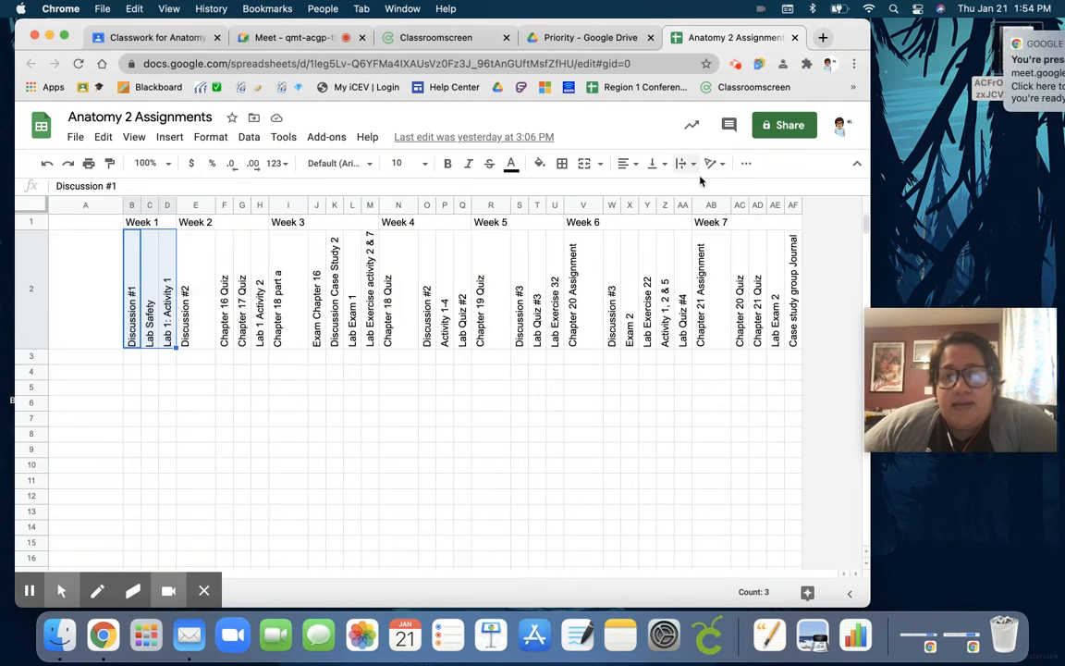
{"action": "left_click", "coordinate": [296, 37]}
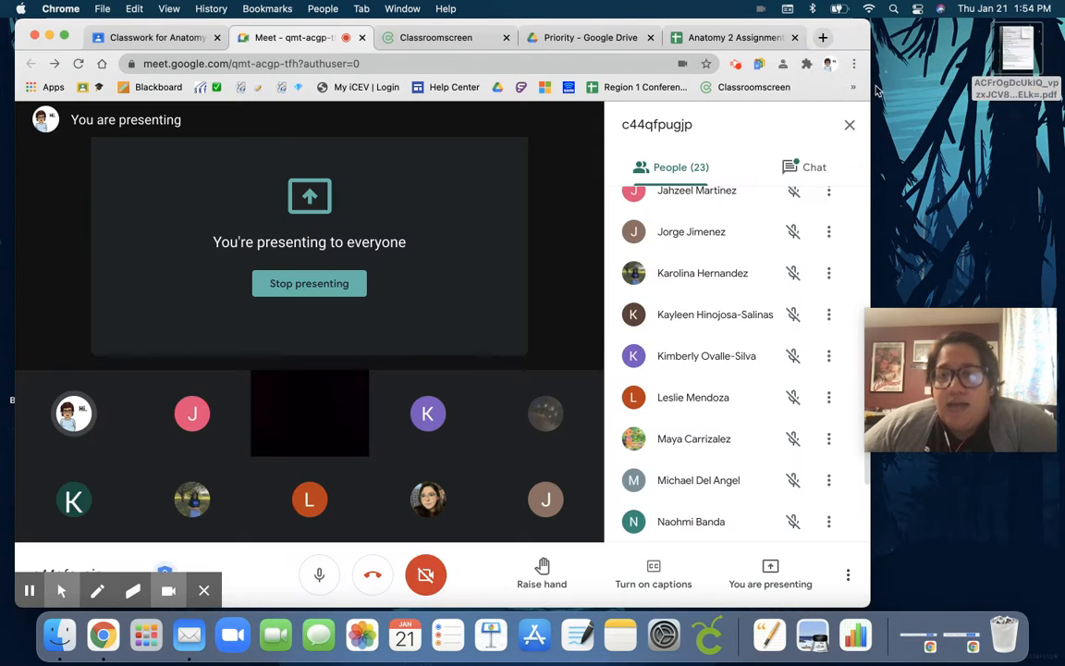
{"action": "left_click", "coordinate": [867, 37]}
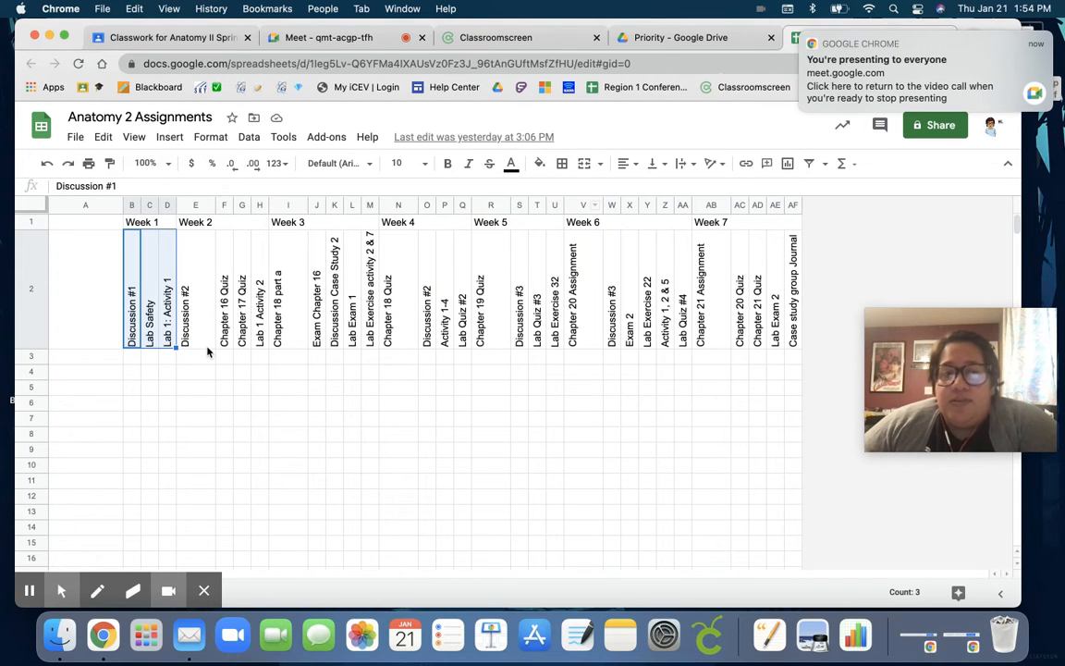
{"action": "left_click", "coordinate": [166, 355]}
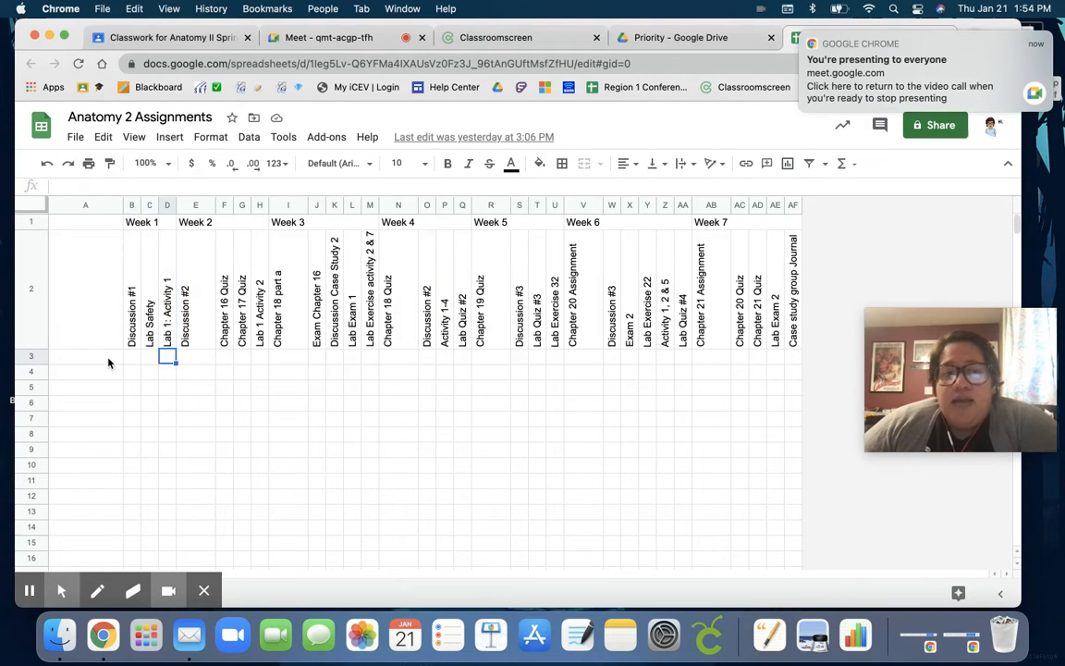
{"action": "type", "text": "Karolina"}
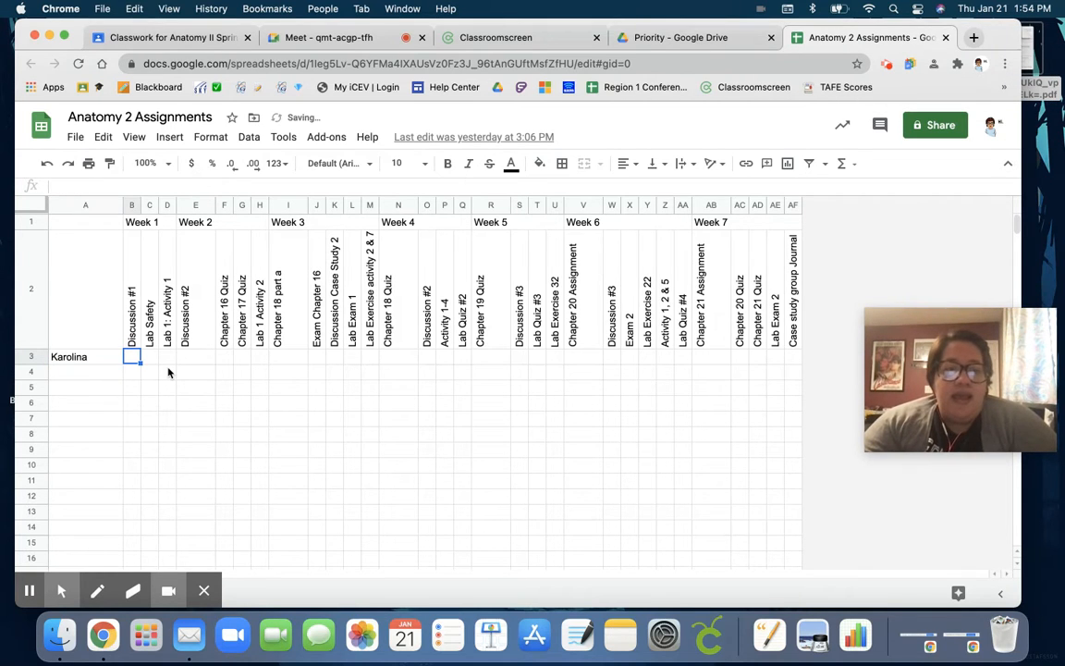
{"action": "left_click", "coordinate": [289, 355]}
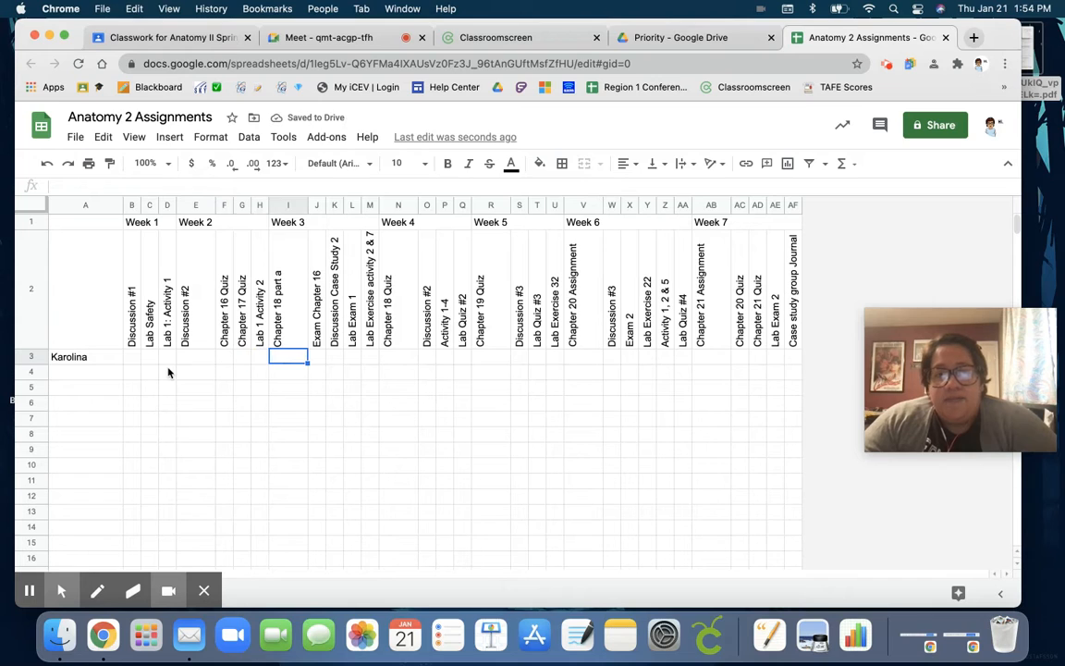
{"action": "left_click", "coordinate": [131, 356]}
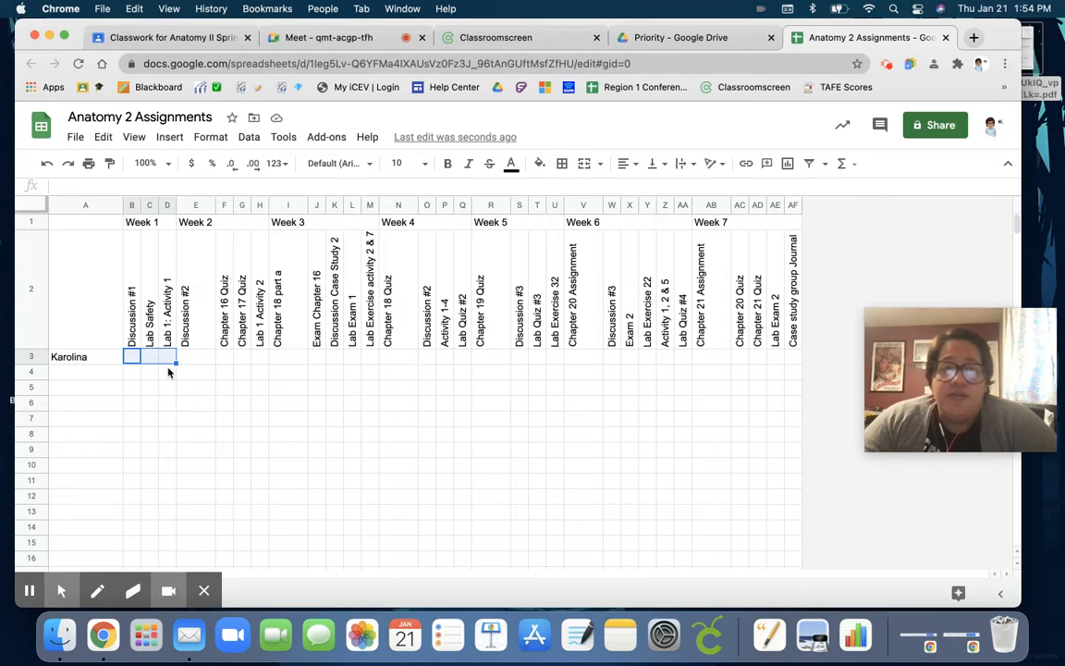
{"action": "left_click", "coordinate": [166, 355]}
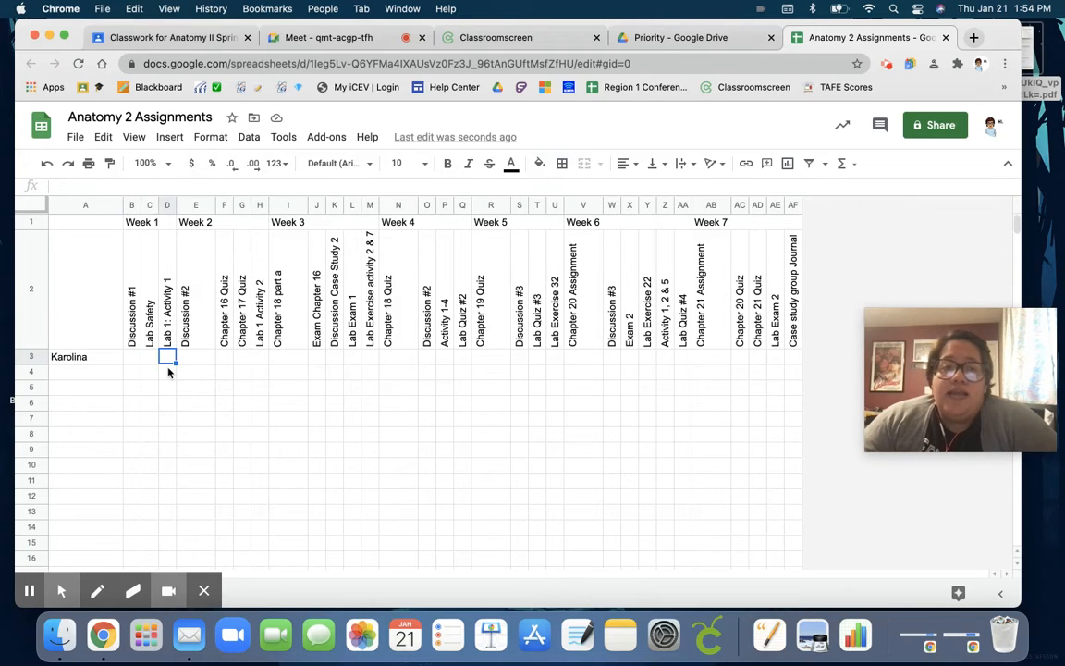
{"action": "left_click_drag", "start_coordinate": [166, 355], "coordinate": [241, 355]}
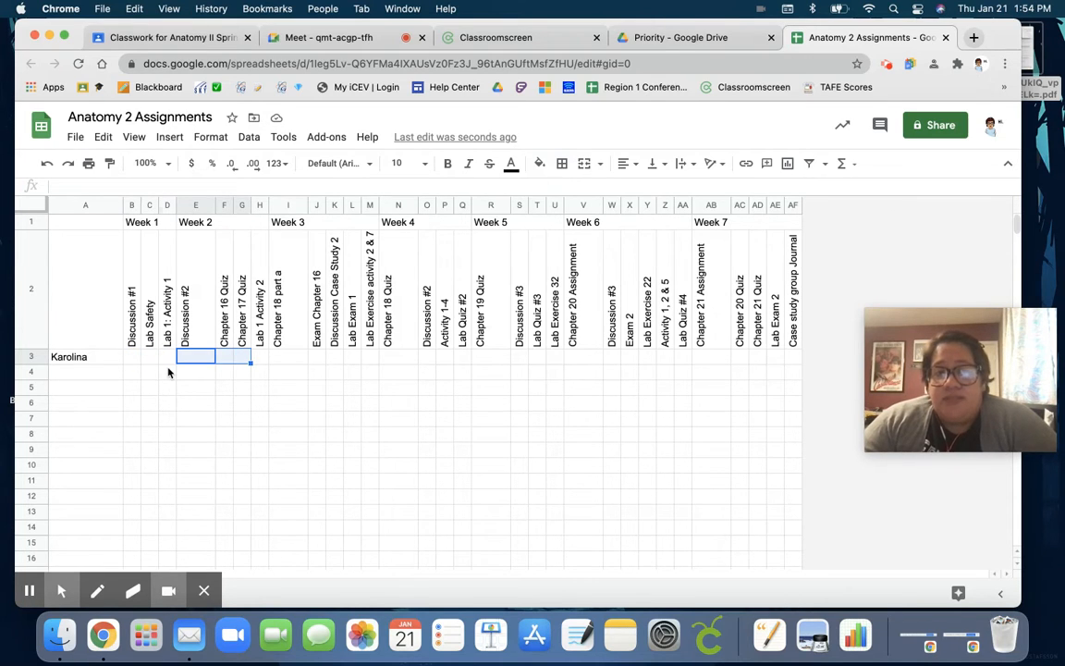
{"action": "left_click", "coordinate": [131, 356]}
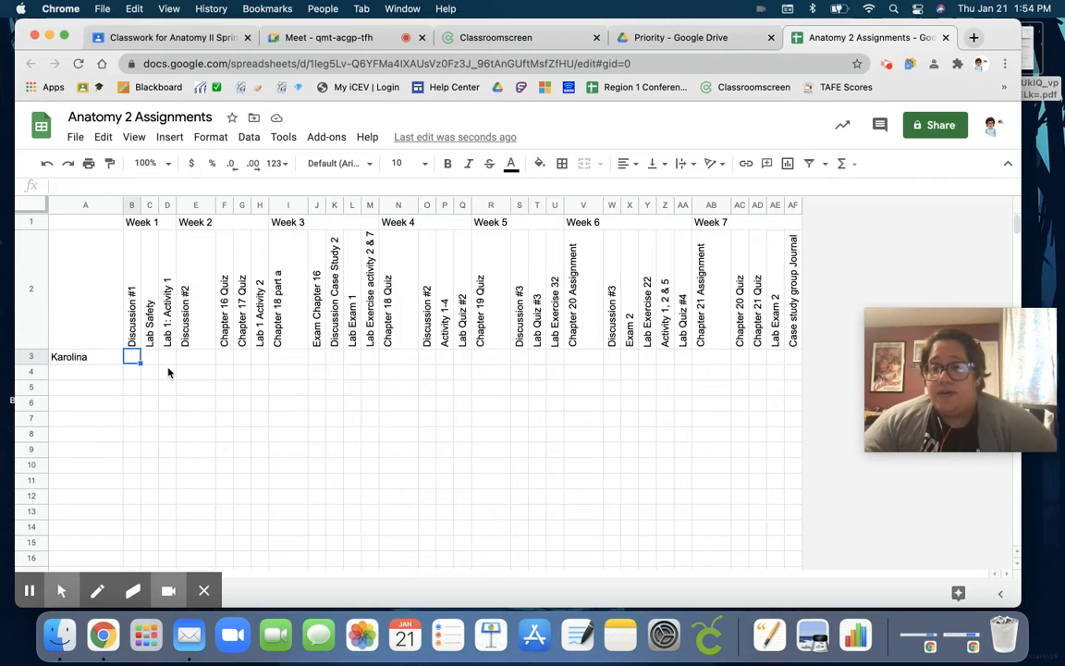
{"action": "mouse_move", "coordinate": [368, 374]}
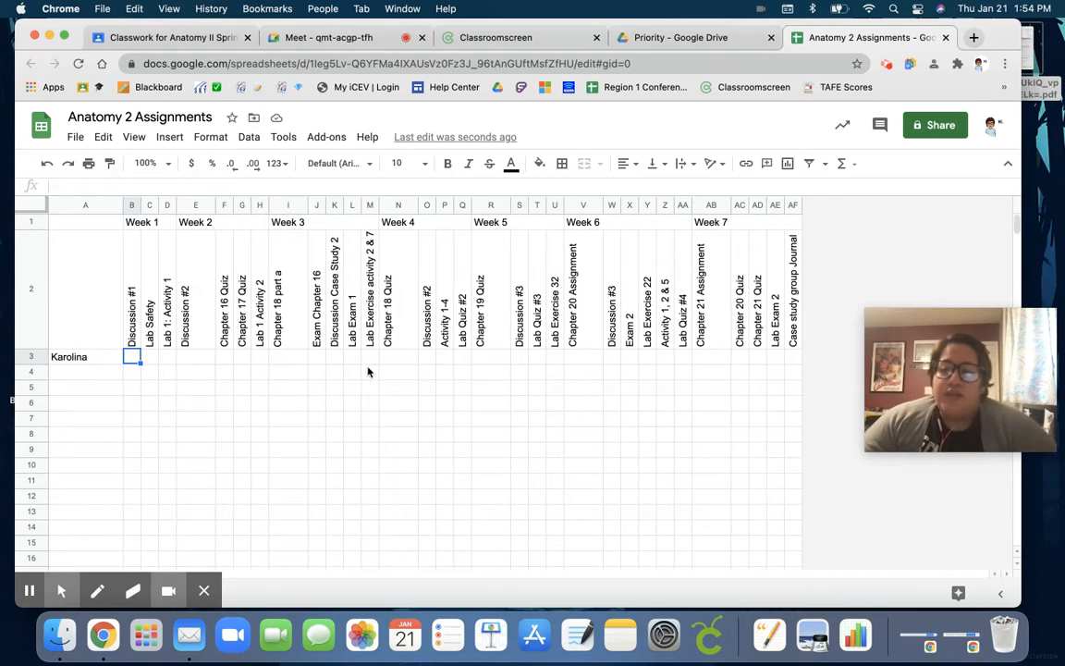
{"action": "mouse_move", "coordinate": [379, 359]}
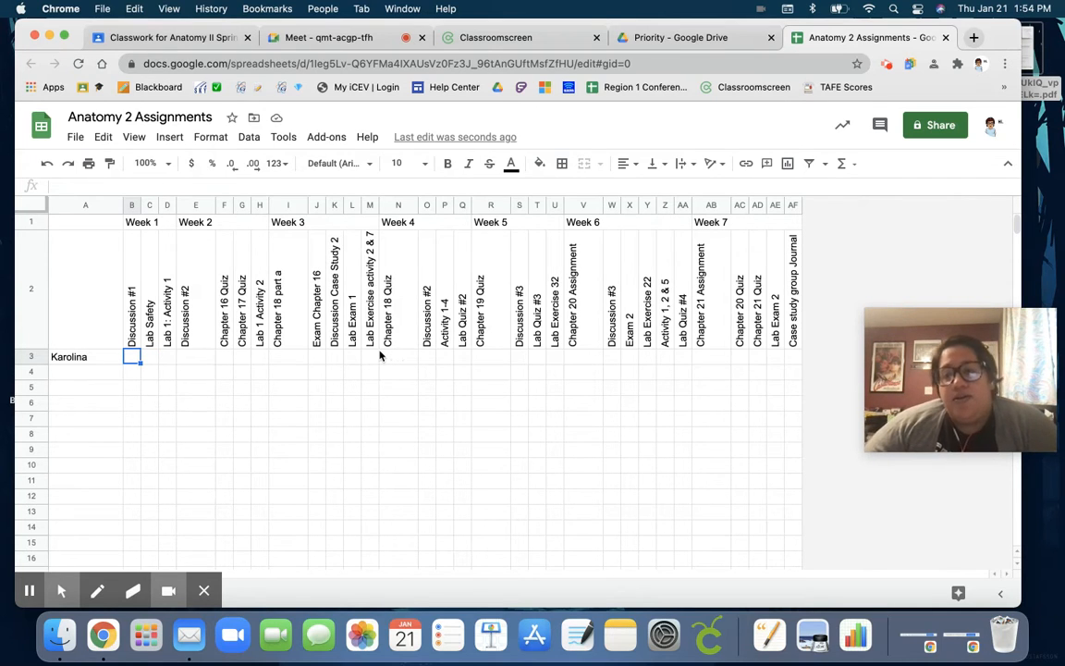
{"action": "mouse_move", "coordinate": [392, 360]}
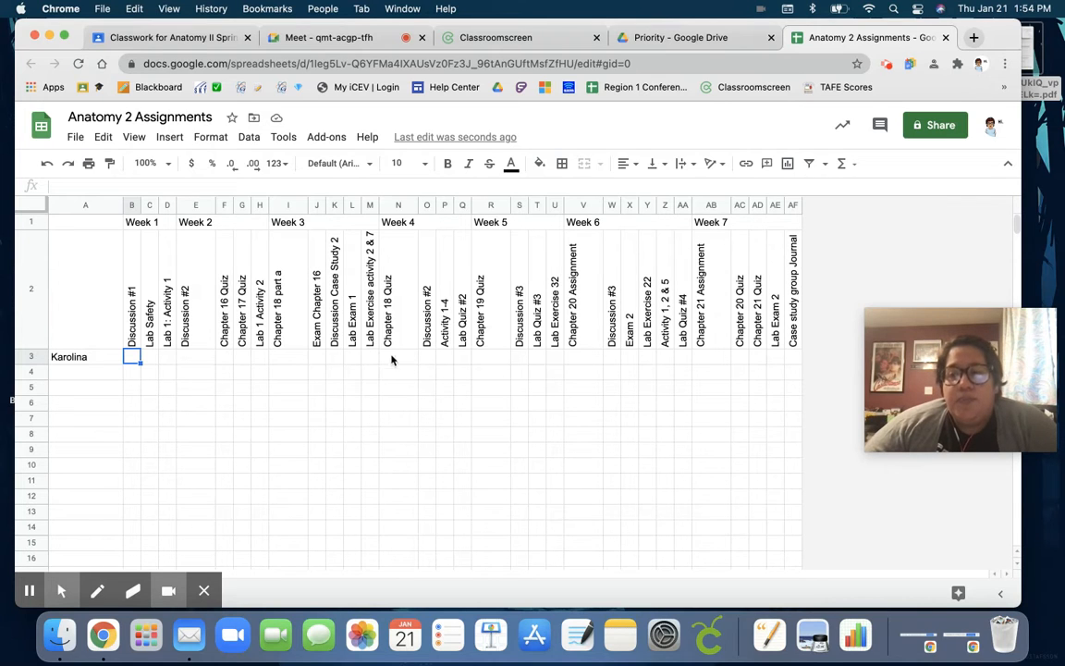
{"action": "mouse_move", "coordinate": [435, 355]}
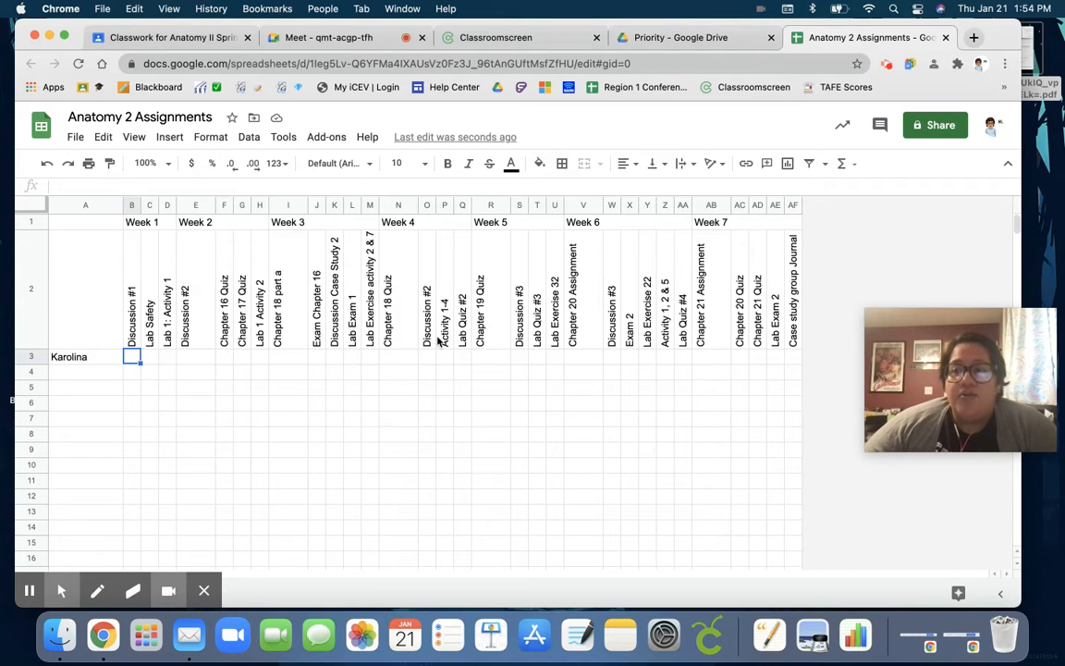
{"action": "mouse_move", "coordinate": [440, 343]}
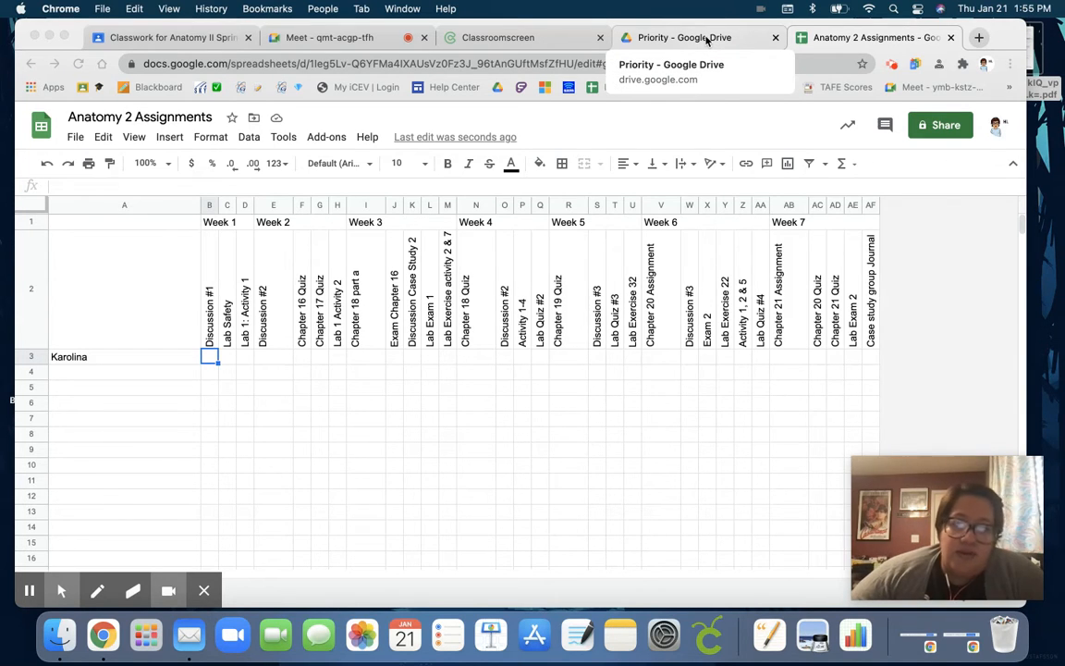
{"action": "mouse_move", "coordinate": [521, 37]}
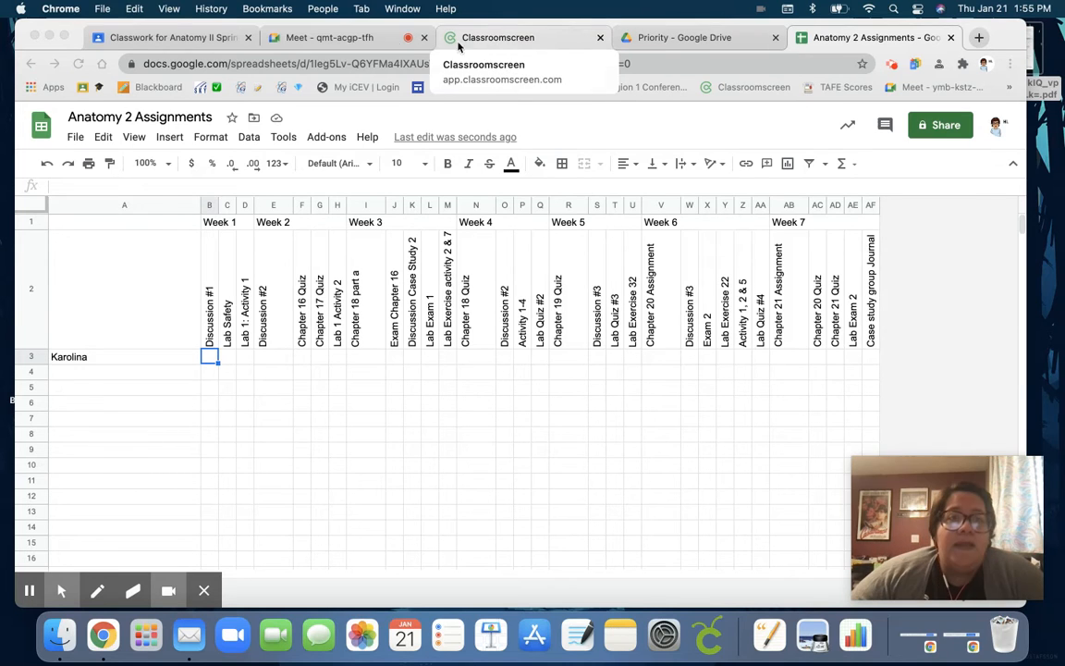
{"action": "mouse_move", "coordinate": [329, 37]}
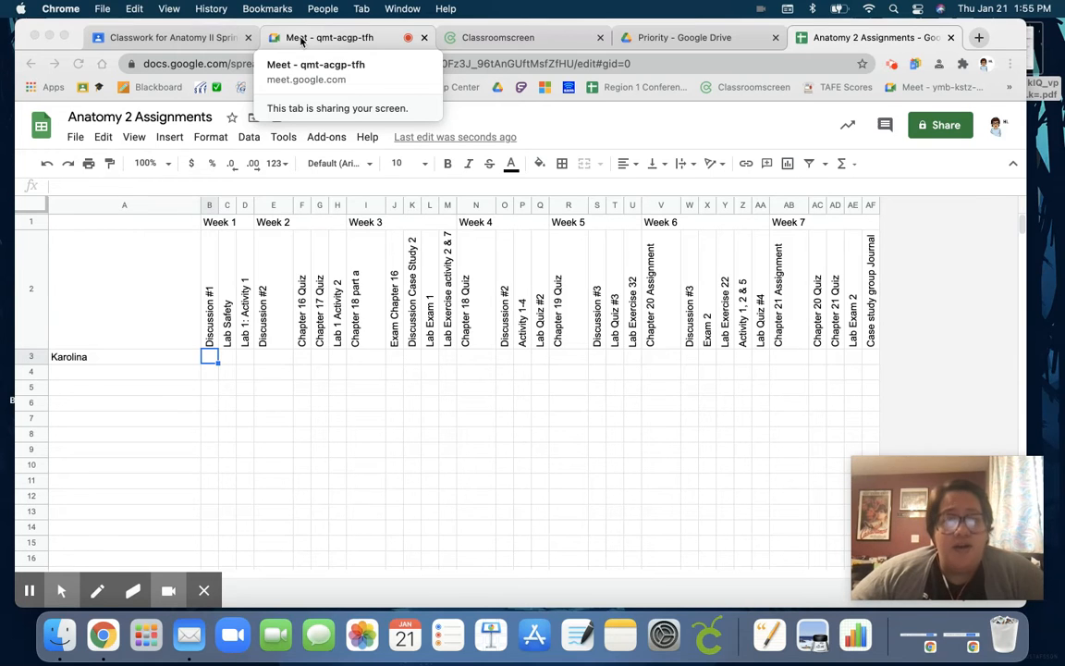
Create a new class material in Anatomy II classwork and title it 'Endocrine System'
{"action": "left_click", "coordinate": [329, 37]}
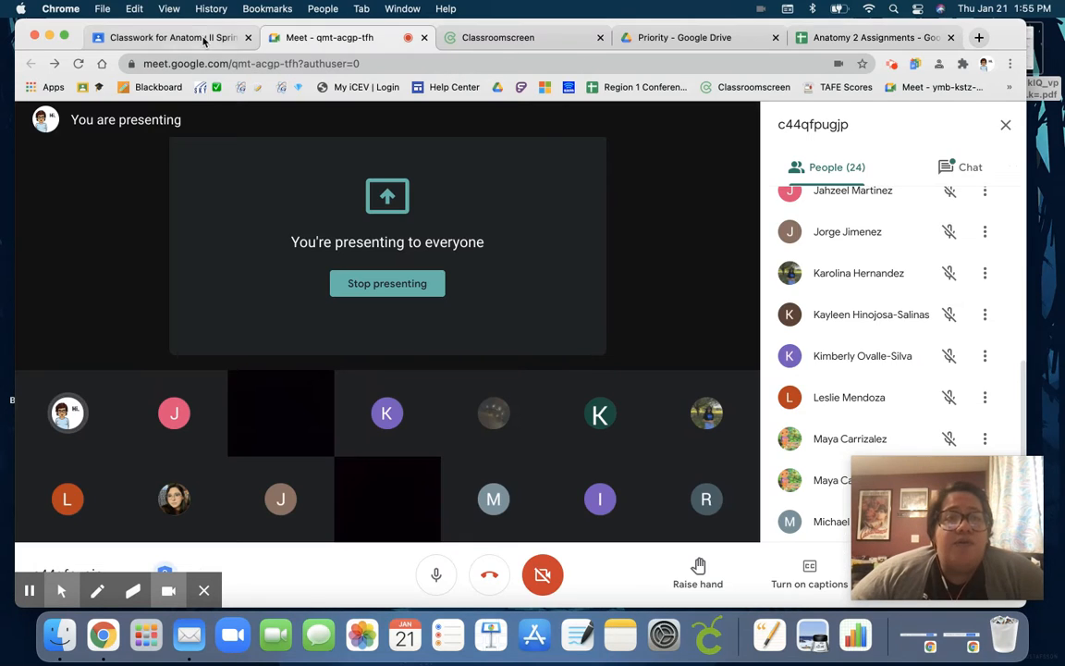
{"action": "left_click", "coordinate": [171, 37]}
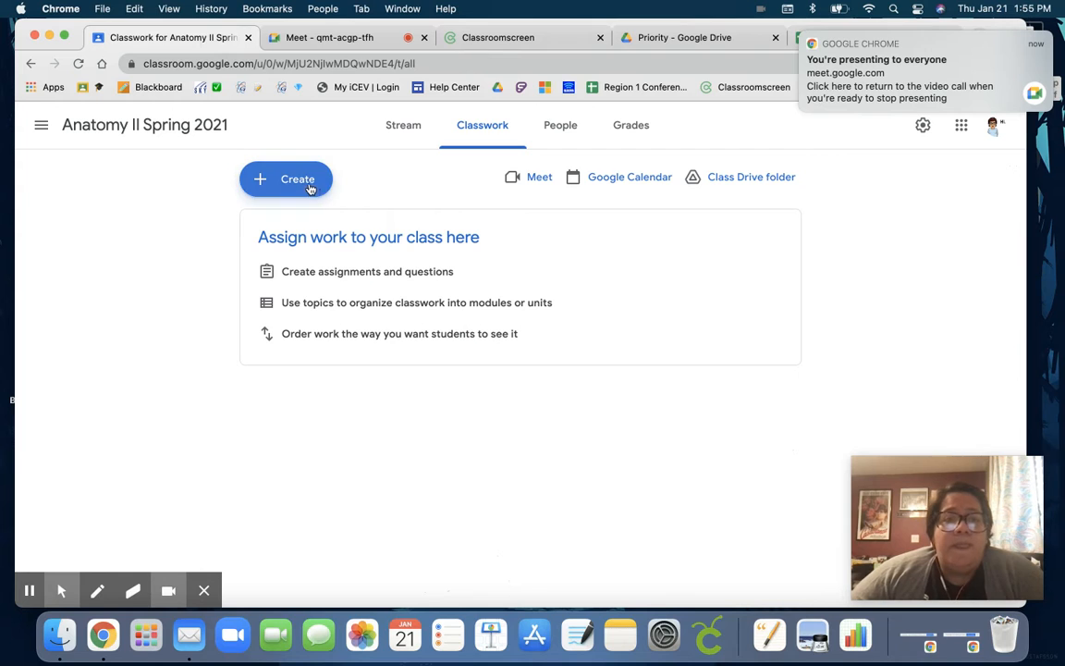
{"action": "left_click", "coordinate": [298, 177]}
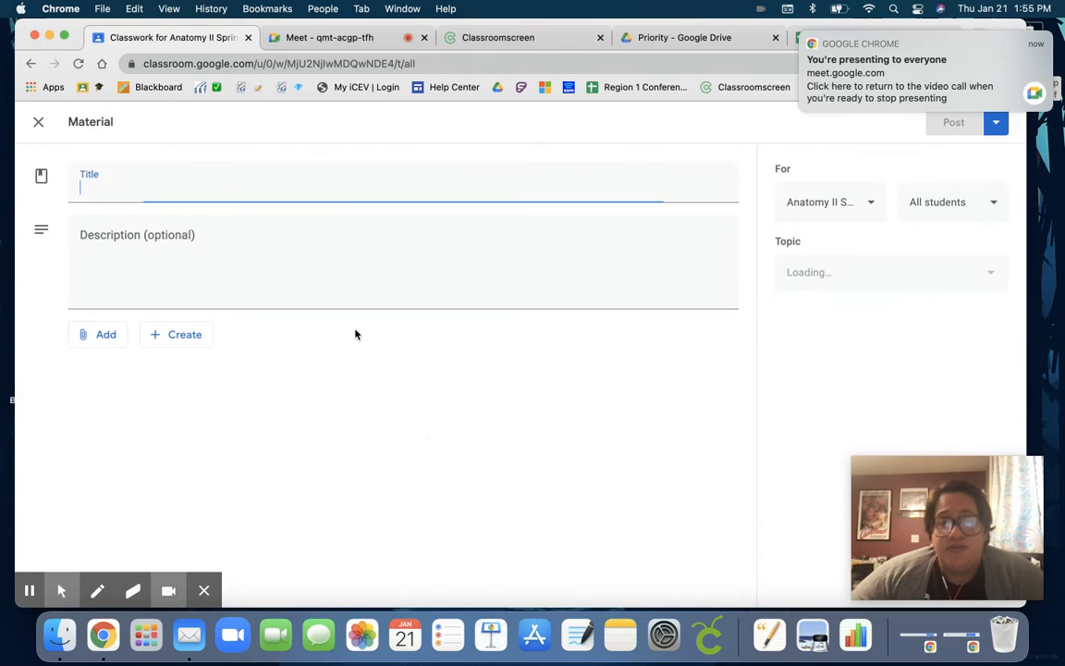
{"action": "left_click", "coordinate": [303, 190]}
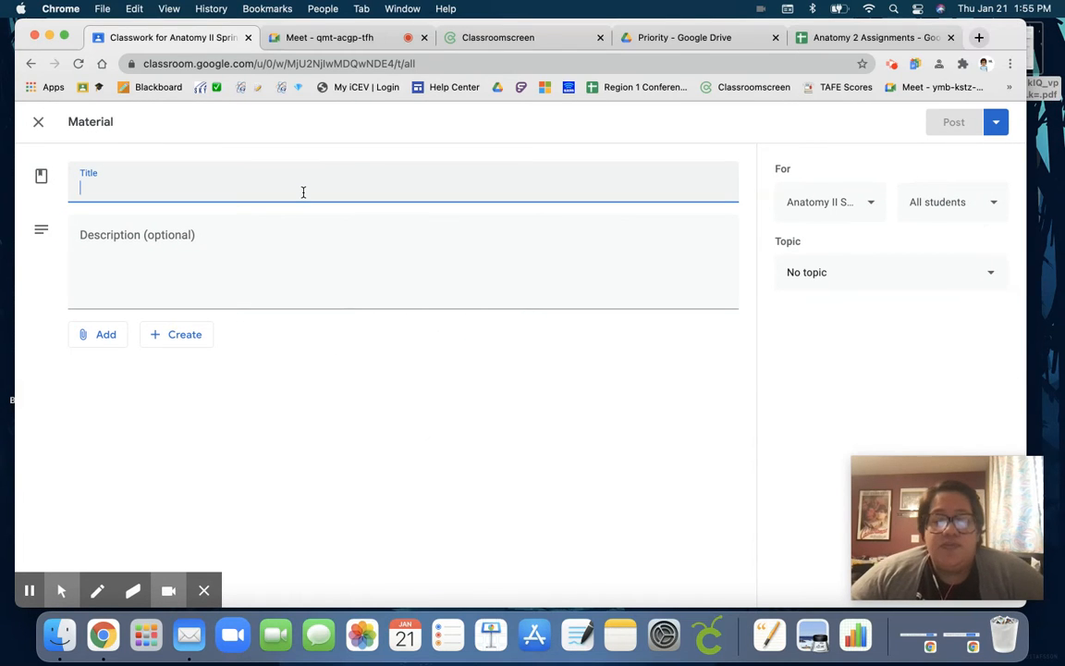
{"action": "type", "text": "Endocrine System"}
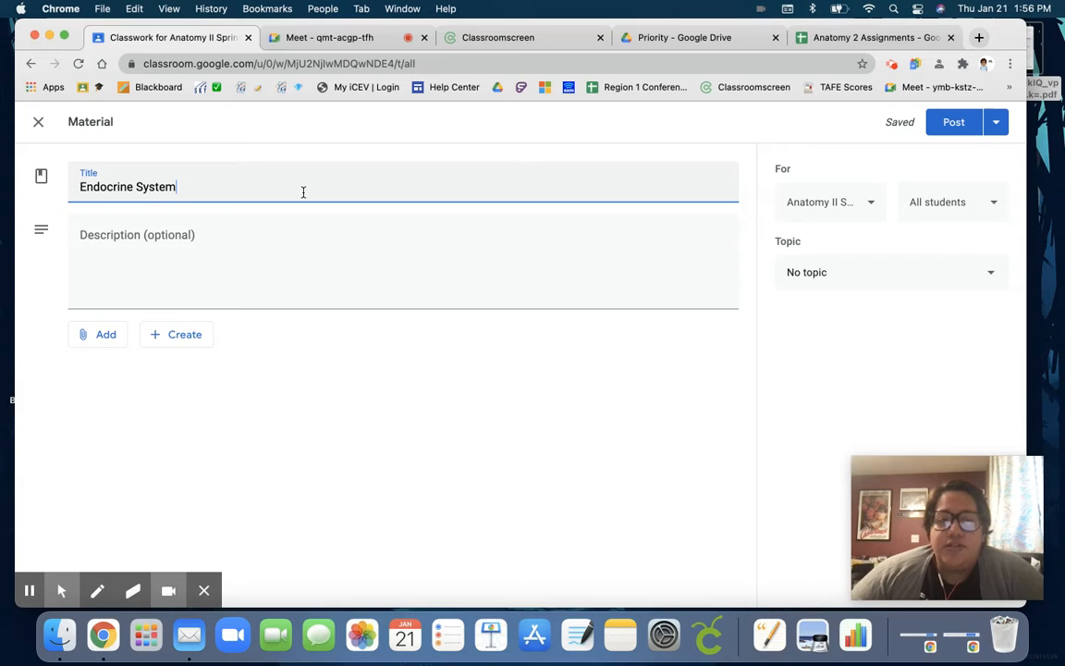
{"action": "mouse_move", "coordinate": [629, 163]}
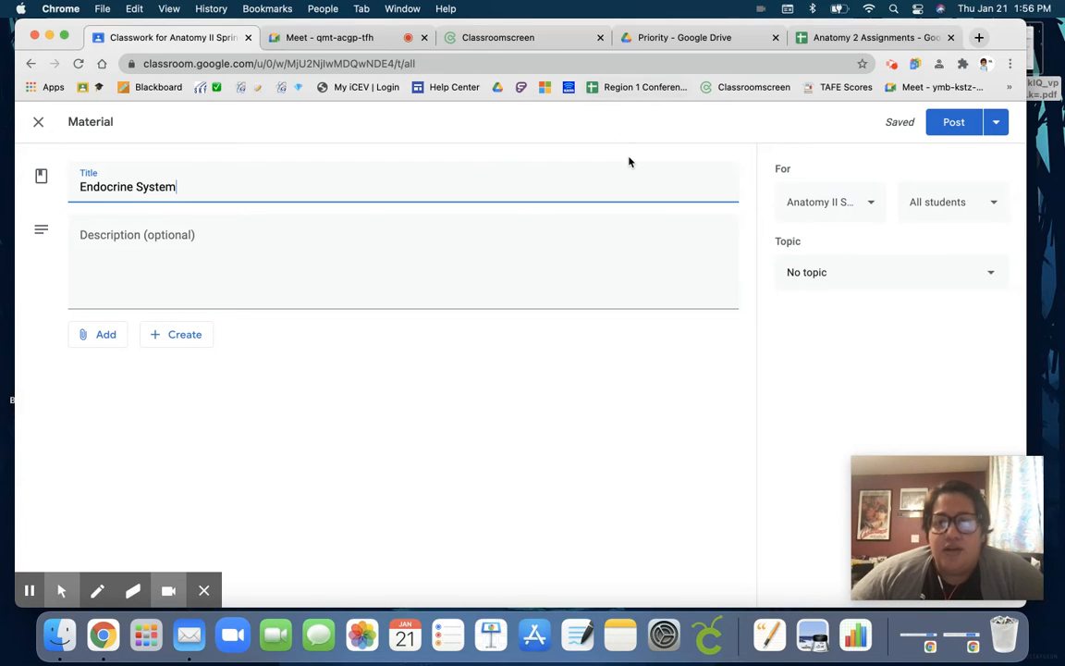
{"action": "mouse_move", "coordinate": [248, 37]}
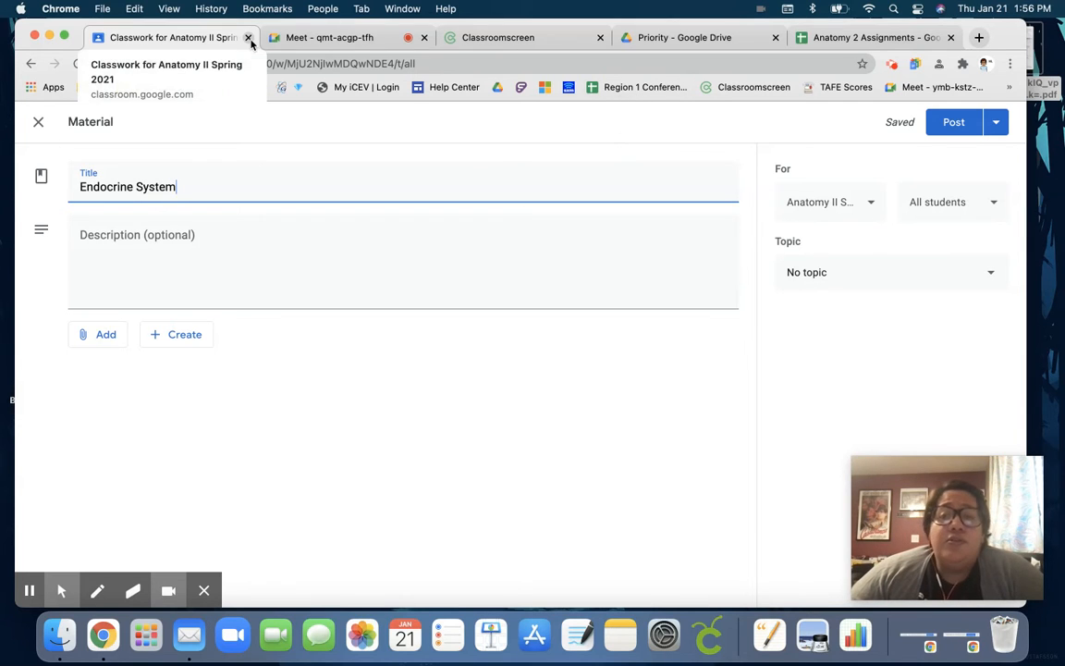
Close the Classroom page and stop presenting to the class
{"action": "left_click", "coordinate": [248, 37]}
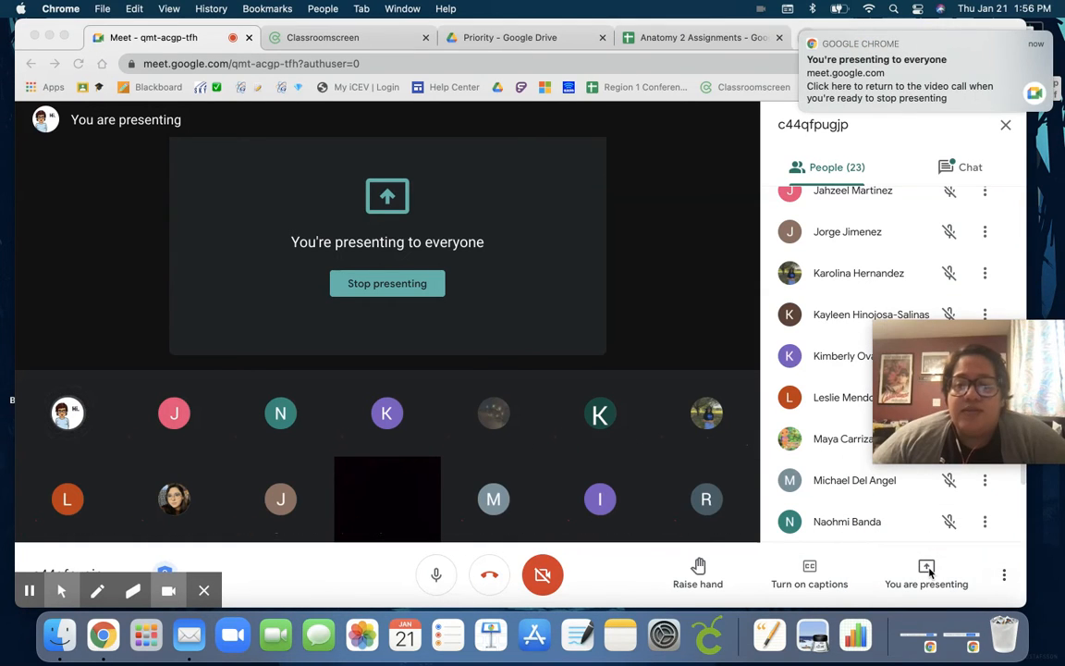
{"action": "left_click", "coordinate": [925, 573]}
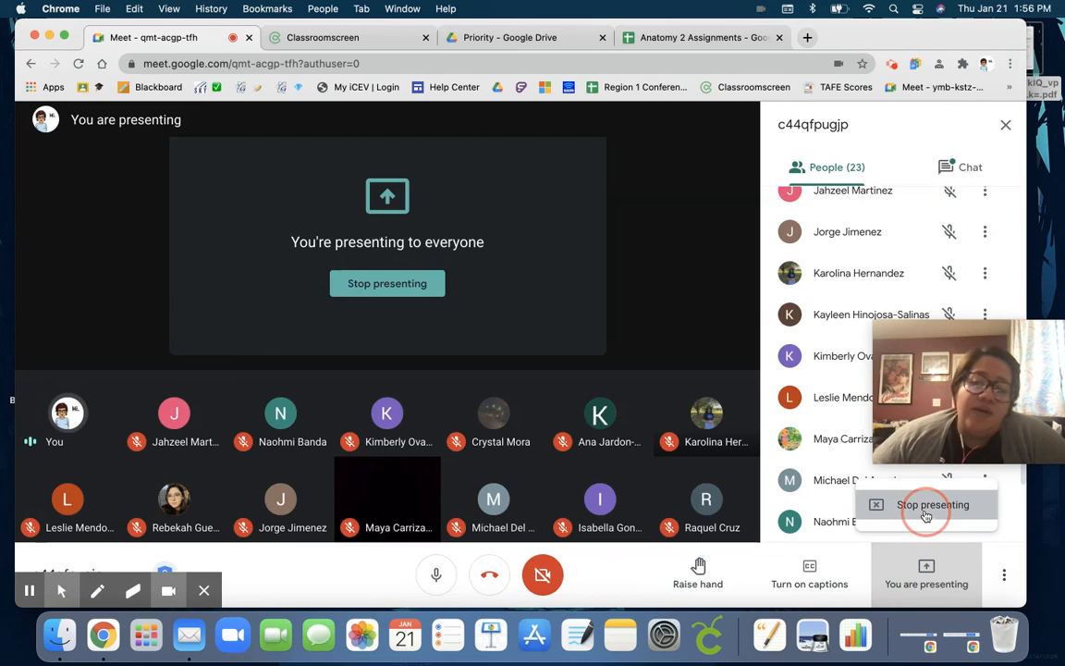
{"action": "left_click", "coordinate": [925, 503]}
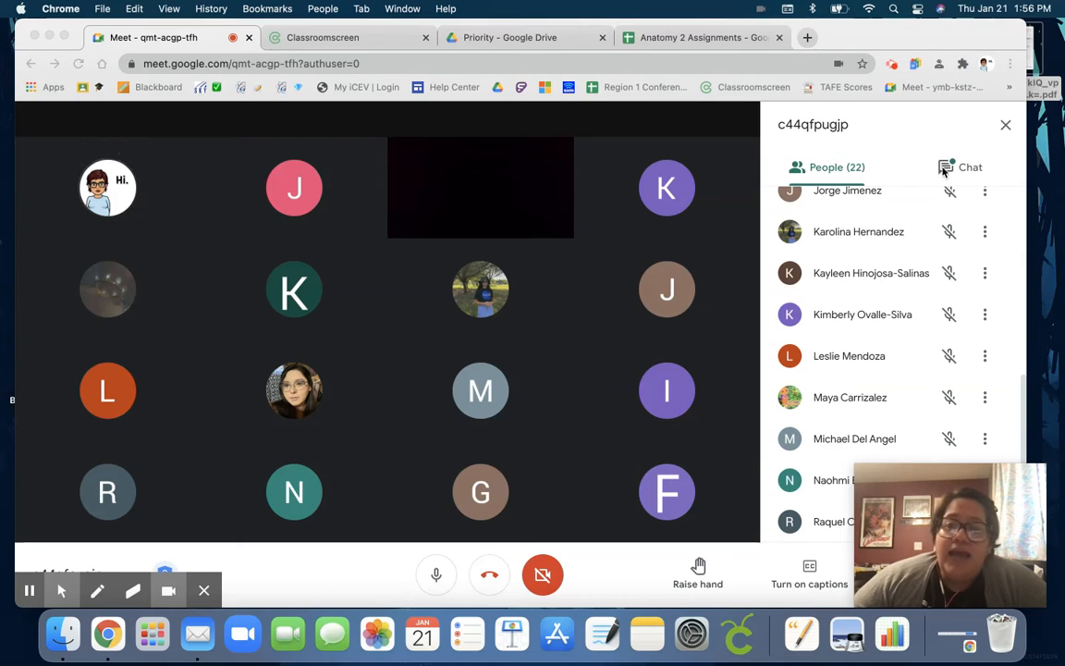
Read through the meeting chat messages, then turn the camera back on
{"action": "left_click", "coordinate": [969, 166]}
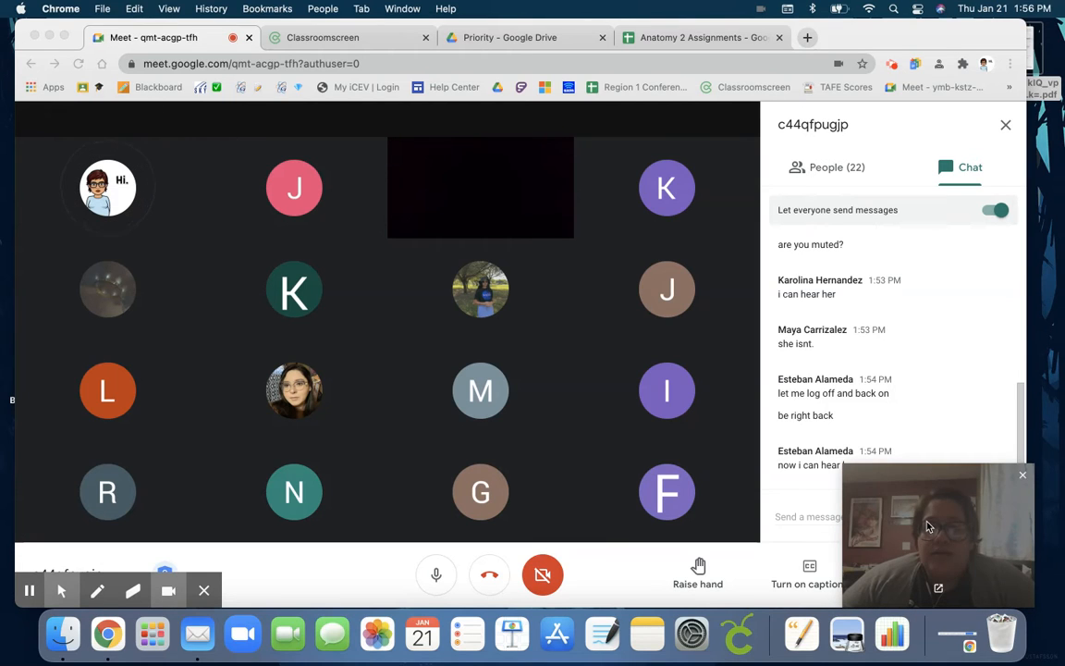
{"action": "scroll", "scroll_direction": "up", "scroll_amount": 3}
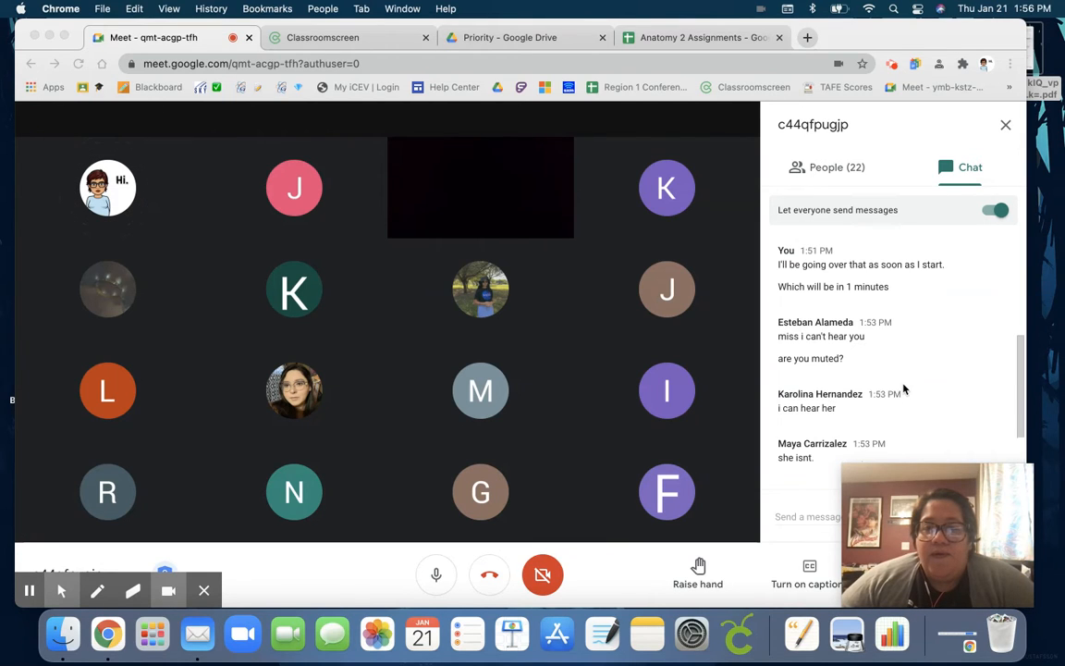
{"action": "scroll", "scroll_direction": "down", "scroll_amount": 3}
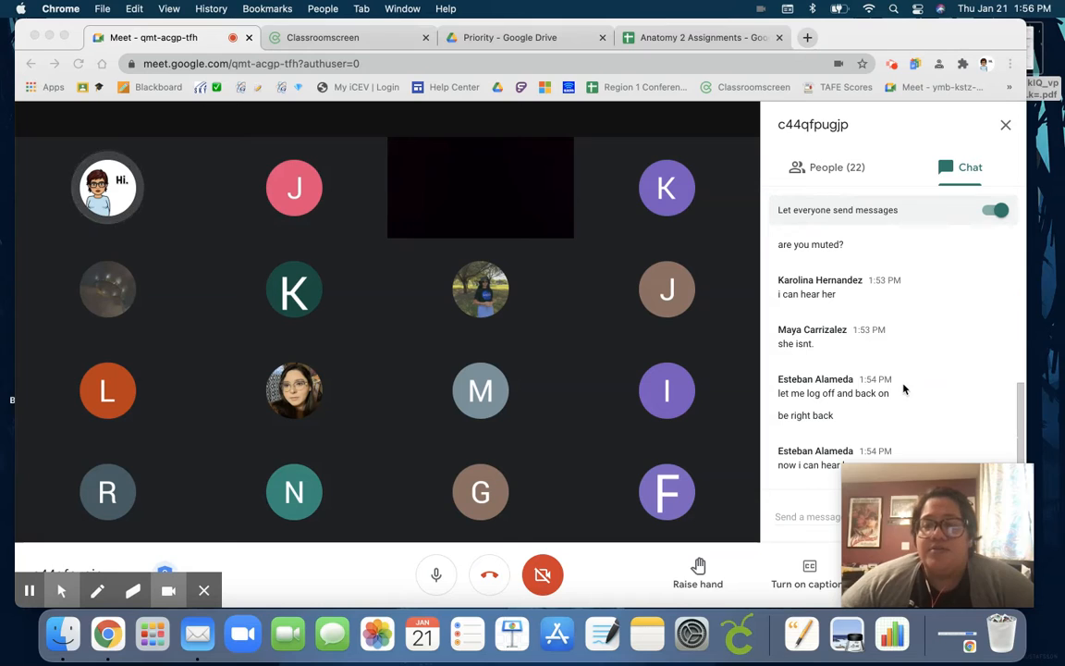
{"action": "mouse_move", "coordinate": [849, 497]}
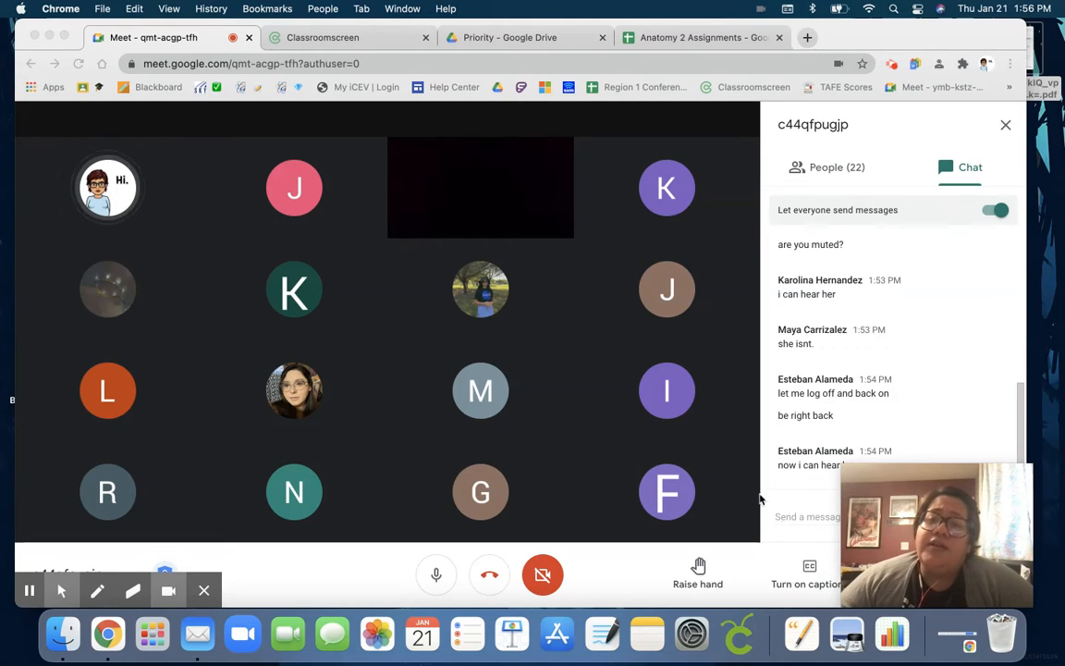
{"action": "mouse_move", "coordinate": [854, 170]}
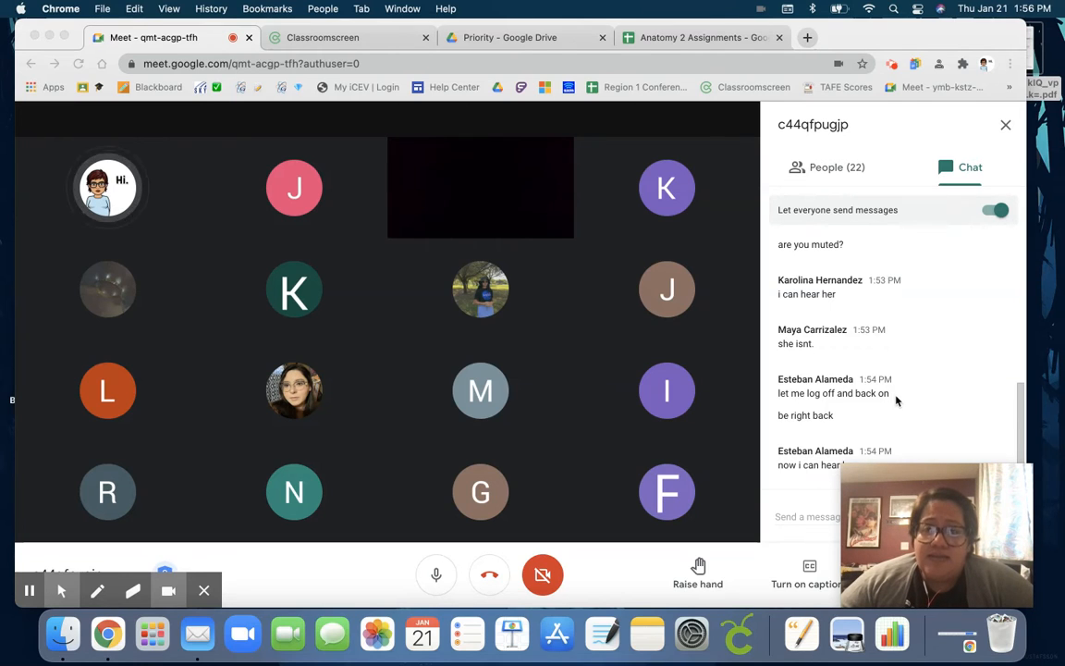
{"action": "scroll", "scroll_direction": "up", "scroll_amount": 3}
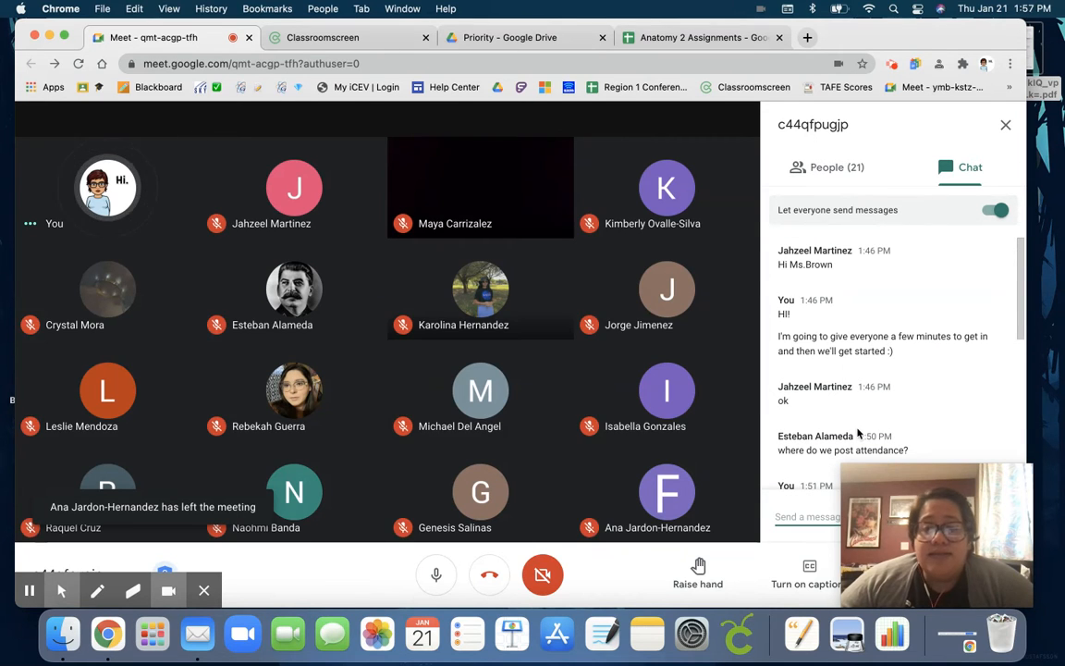
{"action": "scroll", "scroll_direction": "down", "scroll_amount": 3}
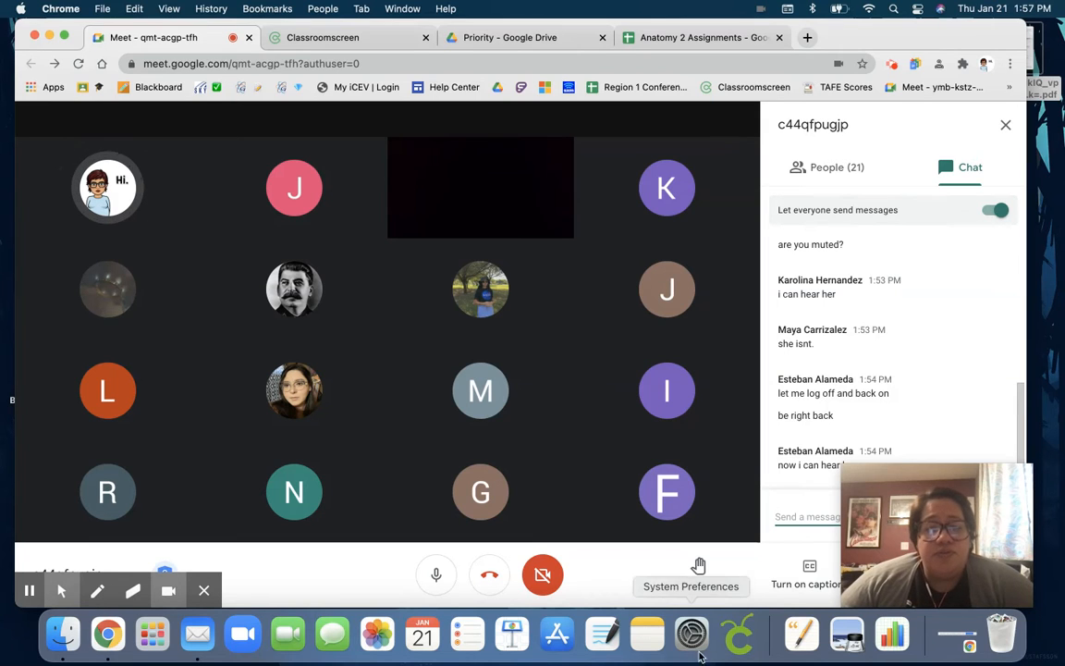
{"action": "left_click", "coordinate": [544, 573]}
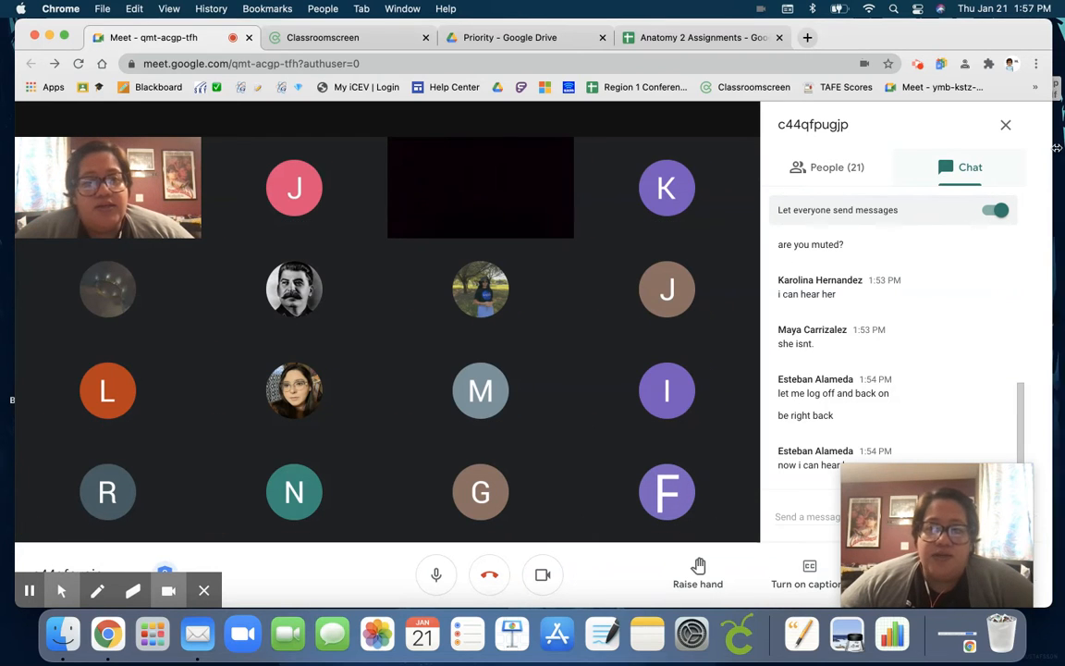
{"action": "mouse_move", "coordinate": [321, 37]}
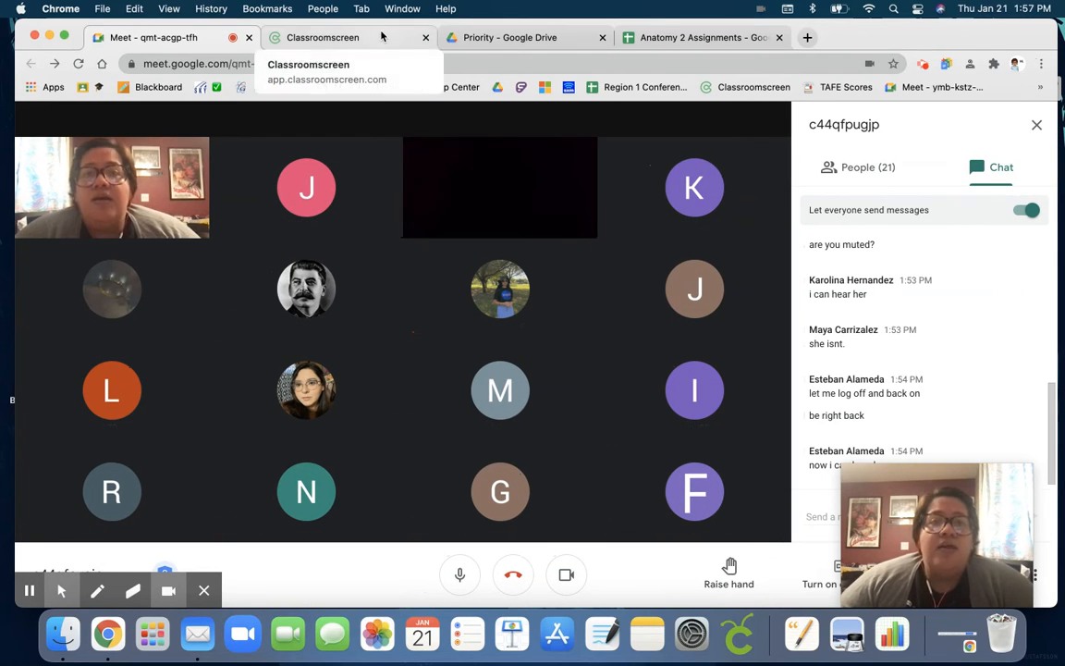
{"action": "mouse_move", "coordinate": [701, 37]}
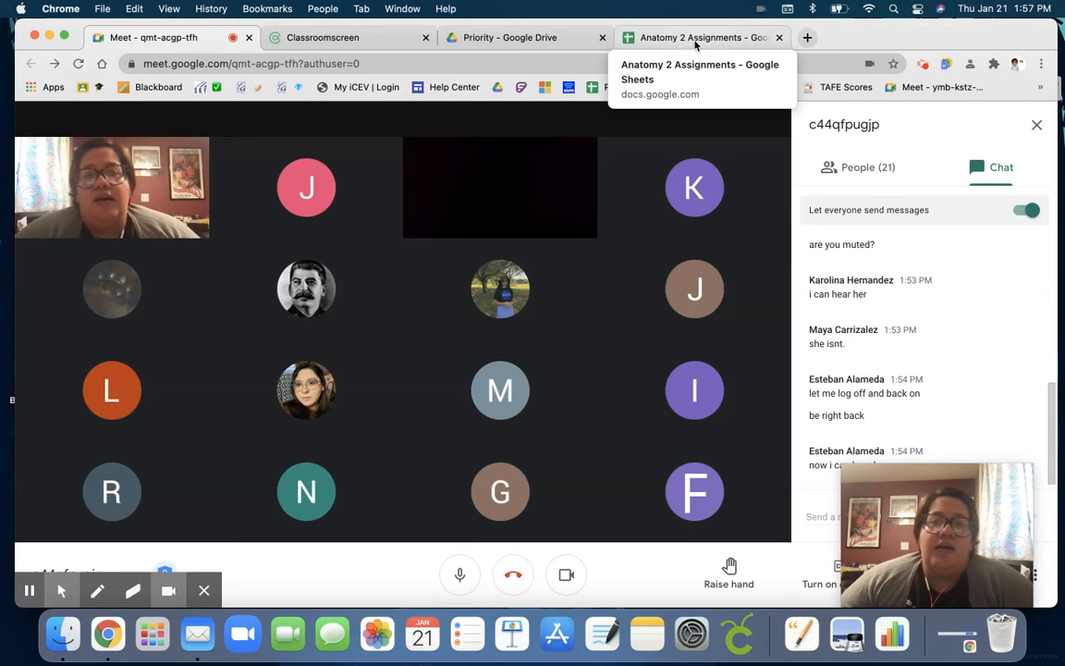
{"action": "mouse_move", "coordinate": [425, 37]}
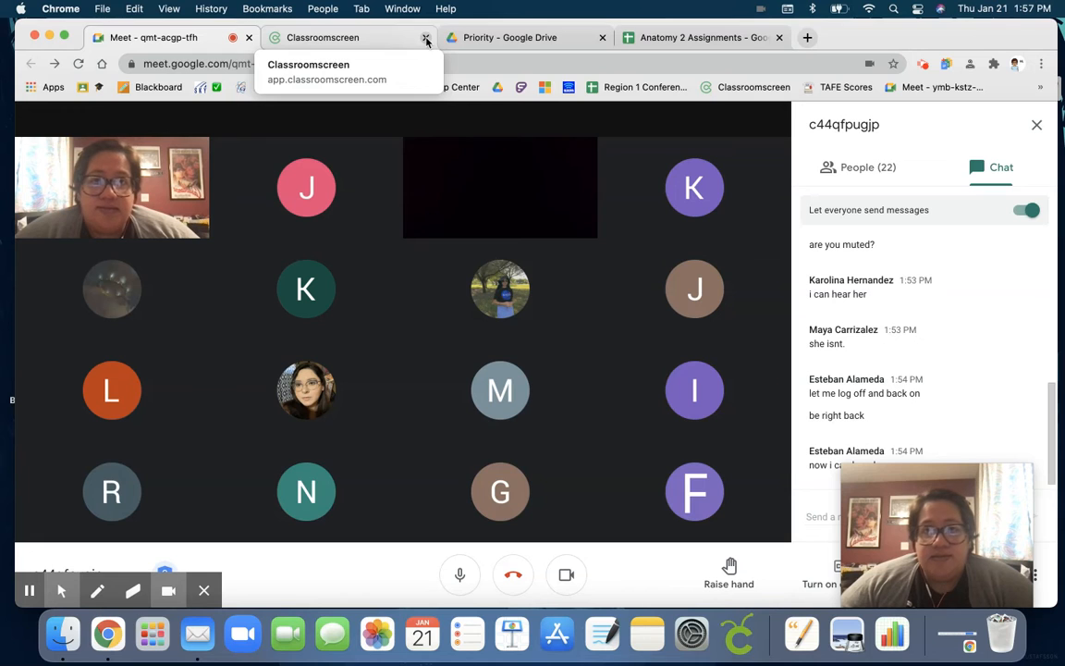
Close the Classroomscreen tab, leaving the meeting, Drive and assignments sheet tabs
{"action": "left_click", "coordinate": [425, 37]}
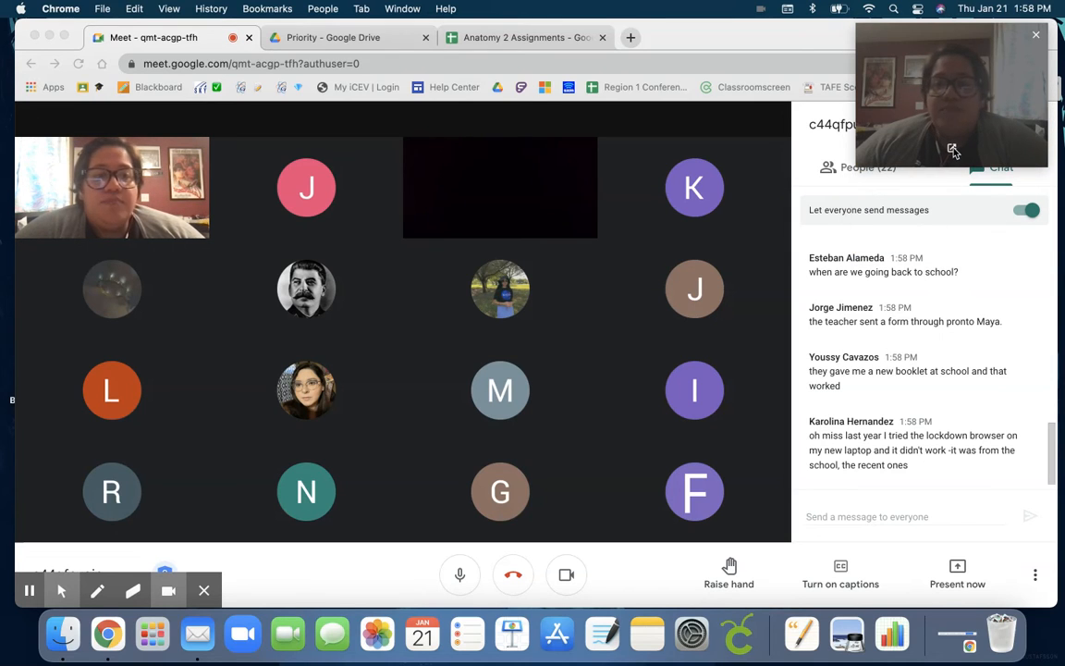
{"action": "mouse_move", "coordinate": [955, 150]}
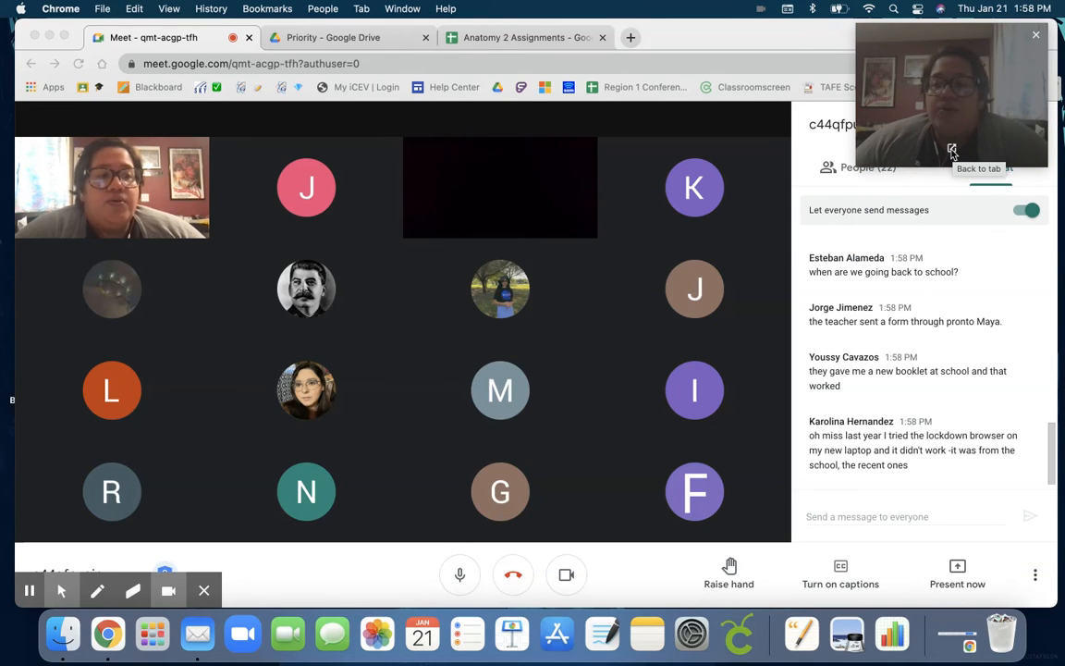
{"action": "mouse_move", "coordinate": [896, 400]}
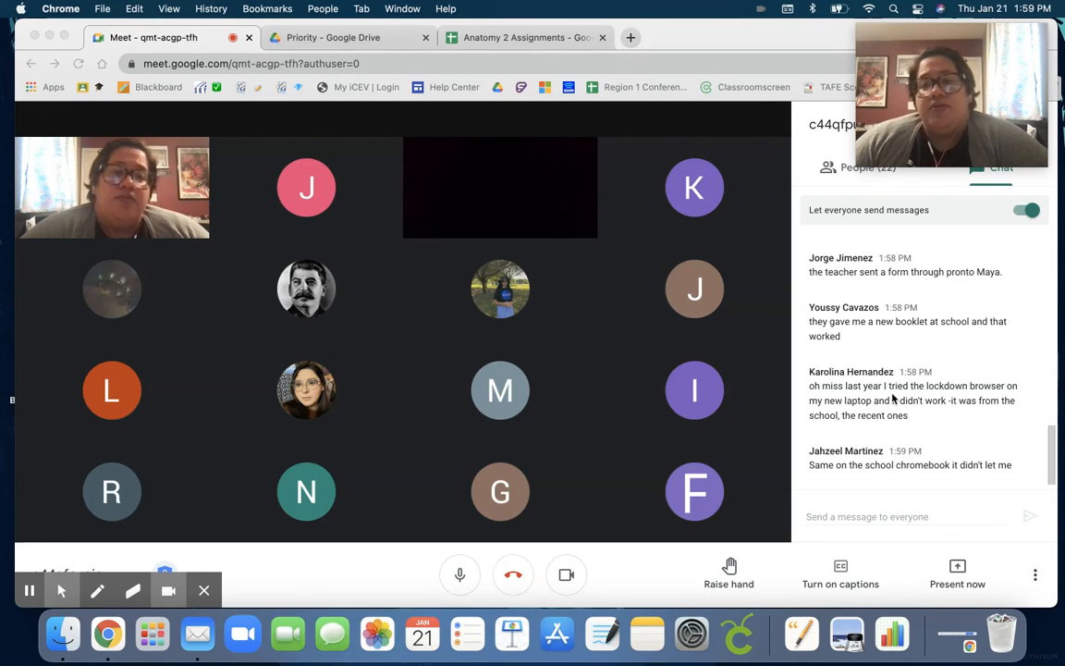
{"action": "scroll", "scroll_direction": "up", "scroll_amount": 3}
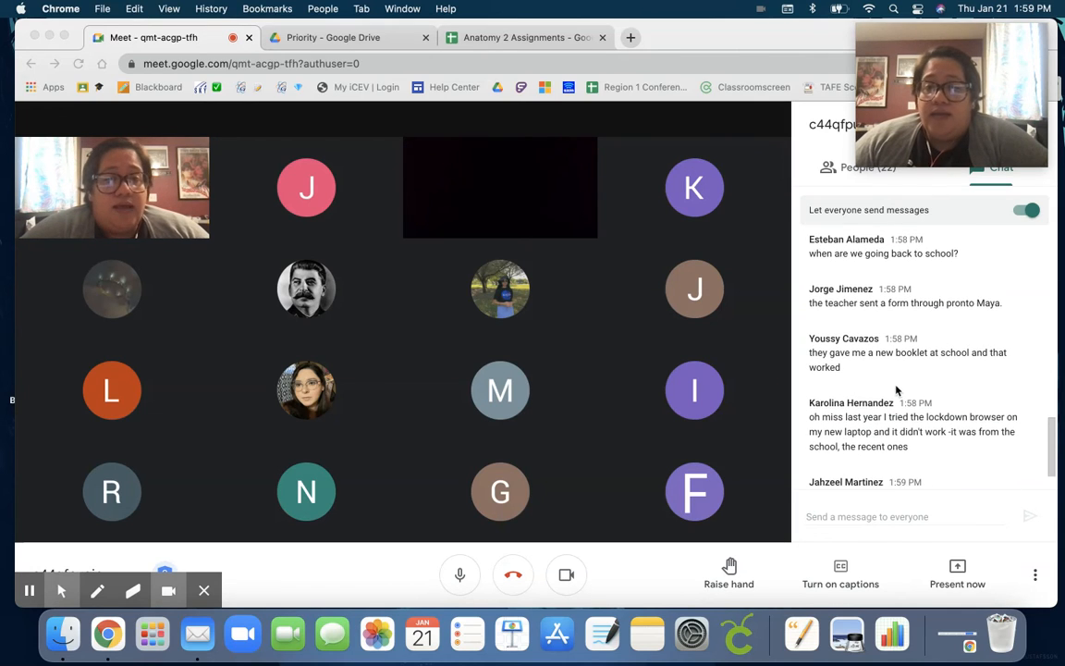
{"action": "scroll", "scroll_direction": "down", "scroll_amount": 3}
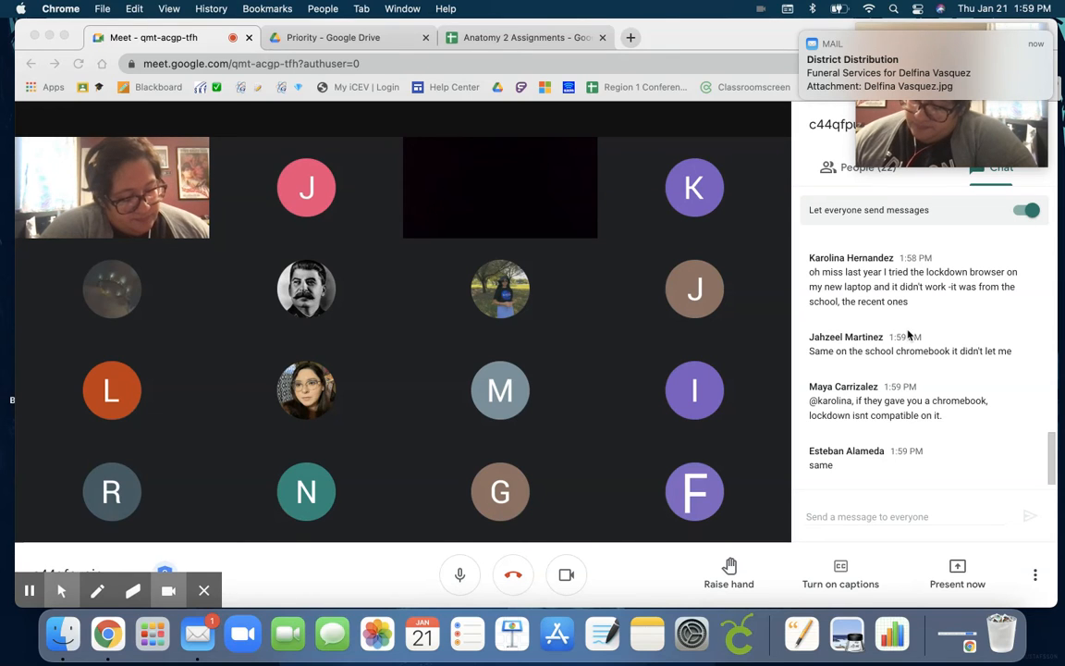
{"action": "scroll", "scroll_direction": "down", "scroll_amount": 3}
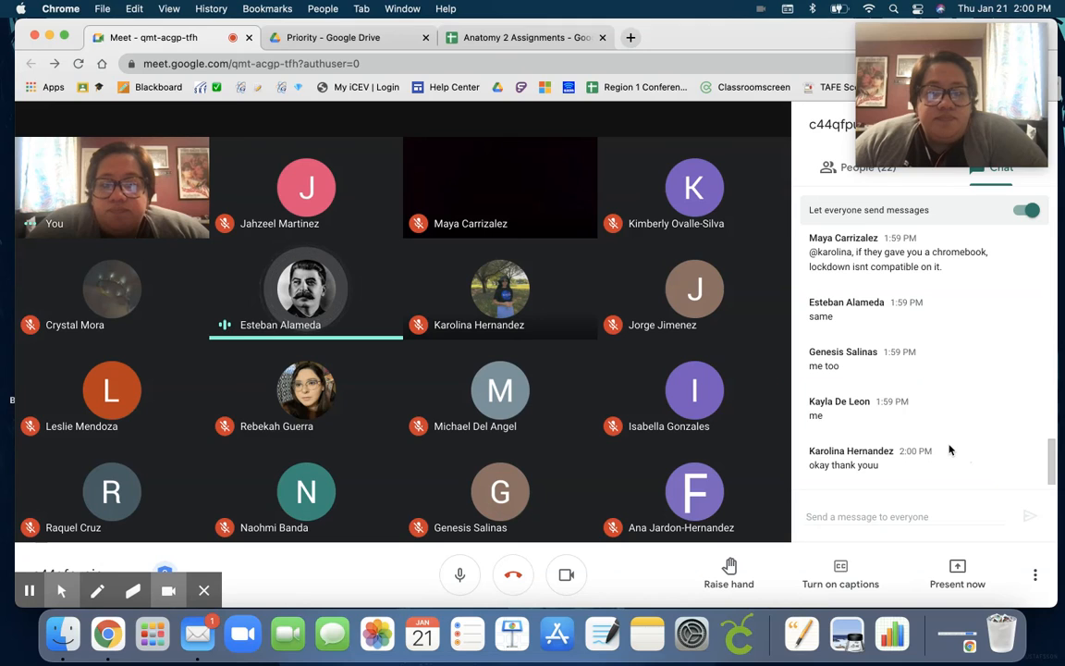
{"action": "scroll", "scroll_direction": "up", "scroll_amount": 3}
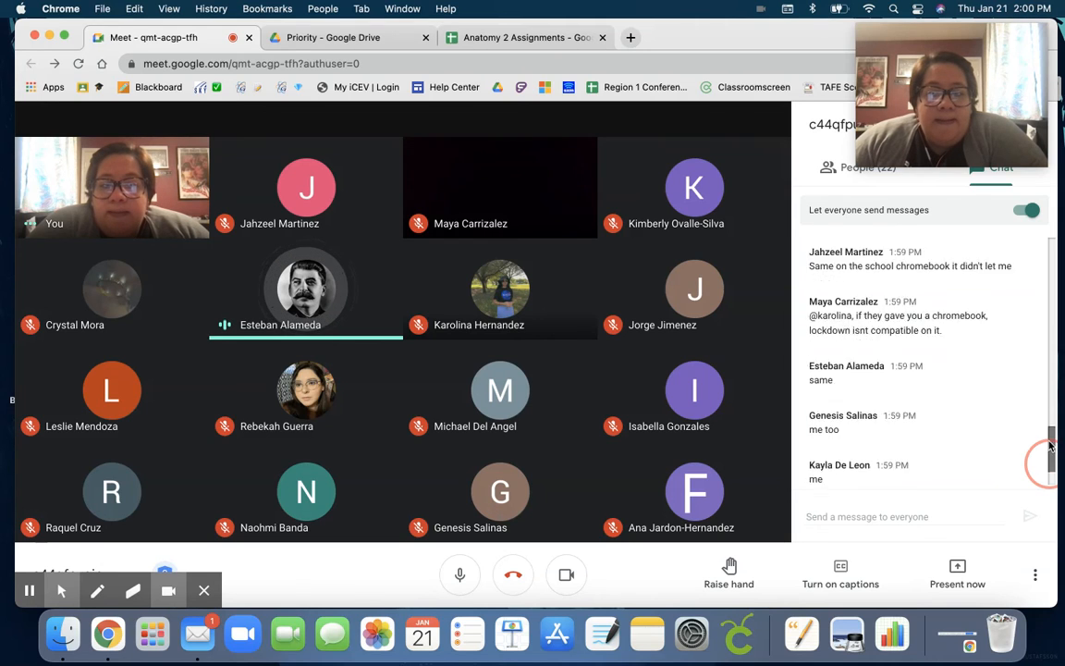
{"action": "scroll", "scroll_direction": "up", "scroll_amount": 3}
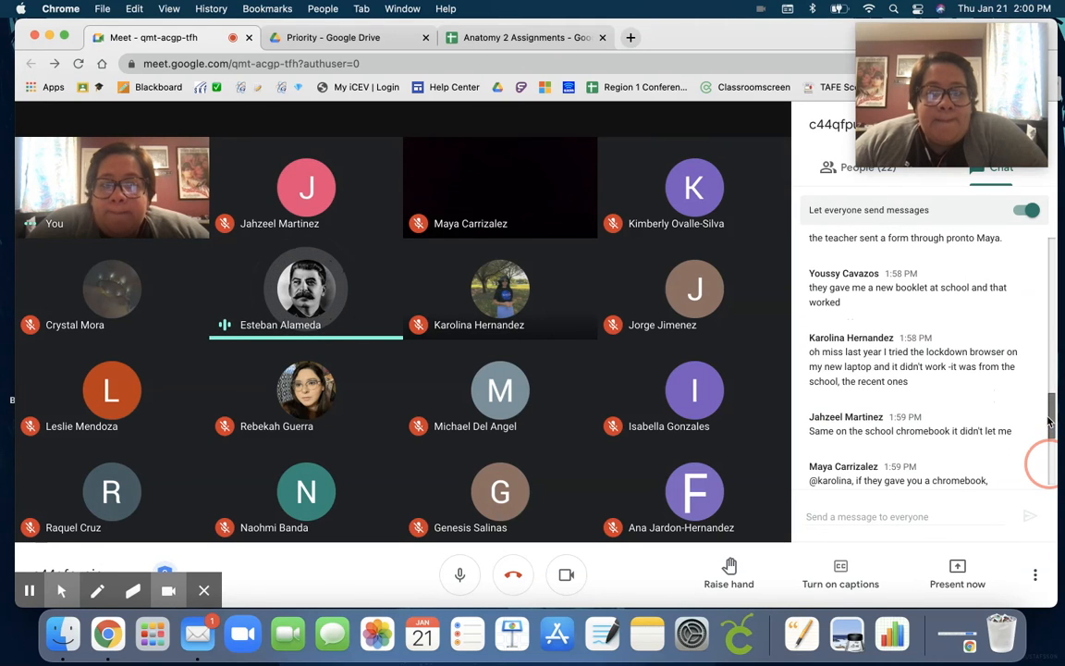
{"action": "scroll", "scroll_direction": "down", "scroll_amount": 3}
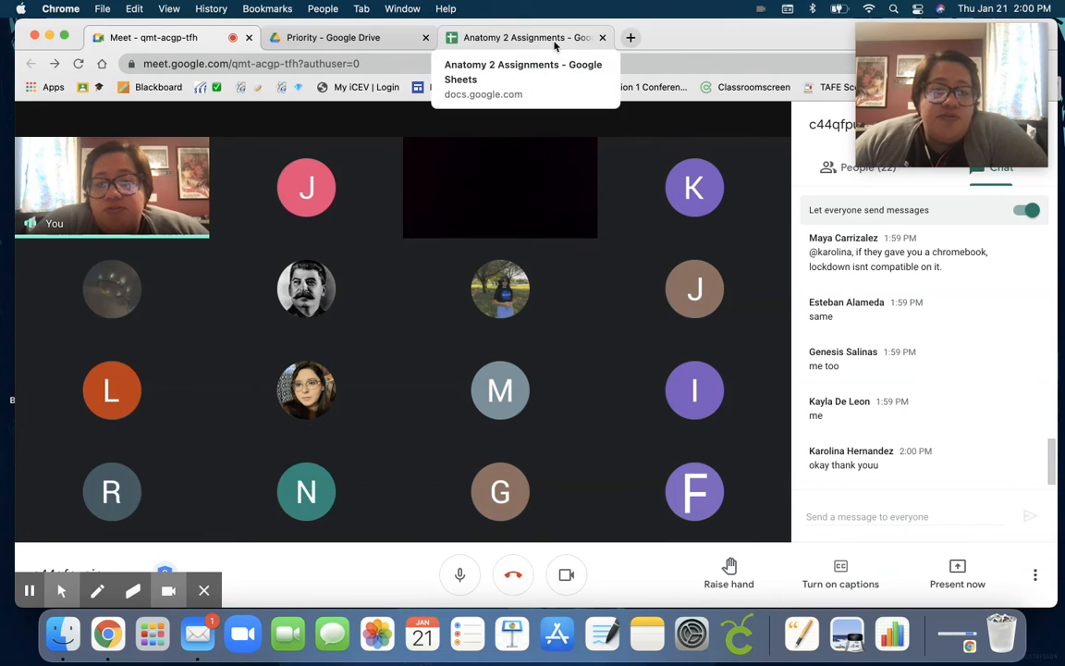
{"action": "mouse_move", "coordinate": [958, 573]}
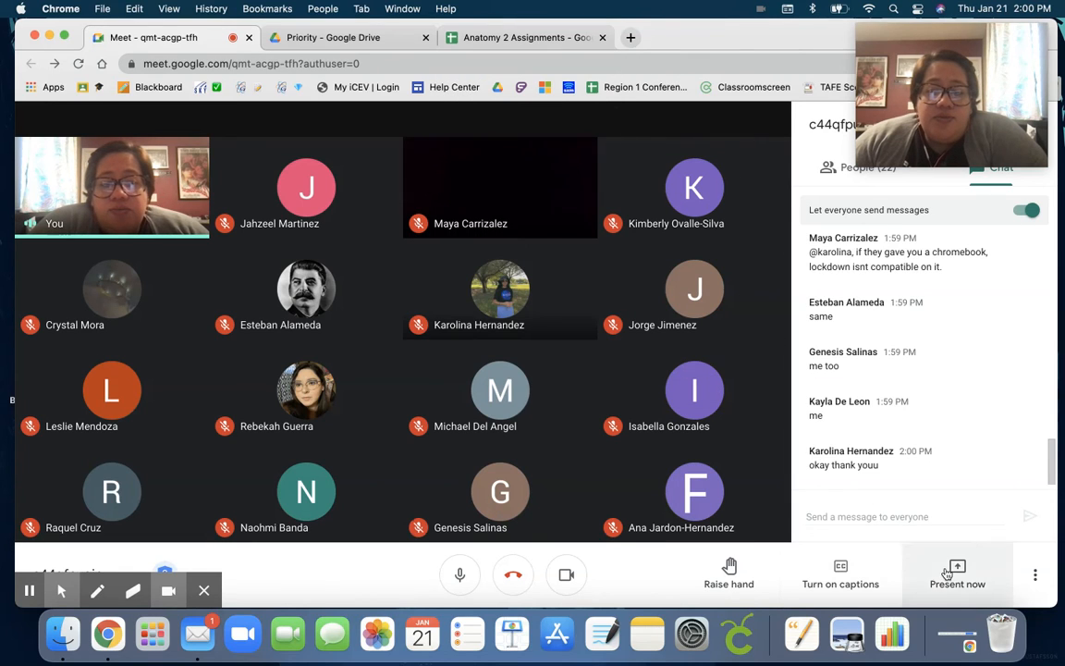
Present the Anatomy 2 Assignments tab and point out Lab Safety and Lab 1: Activity 1
{"action": "left_click", "coordinate": [958, 574]}
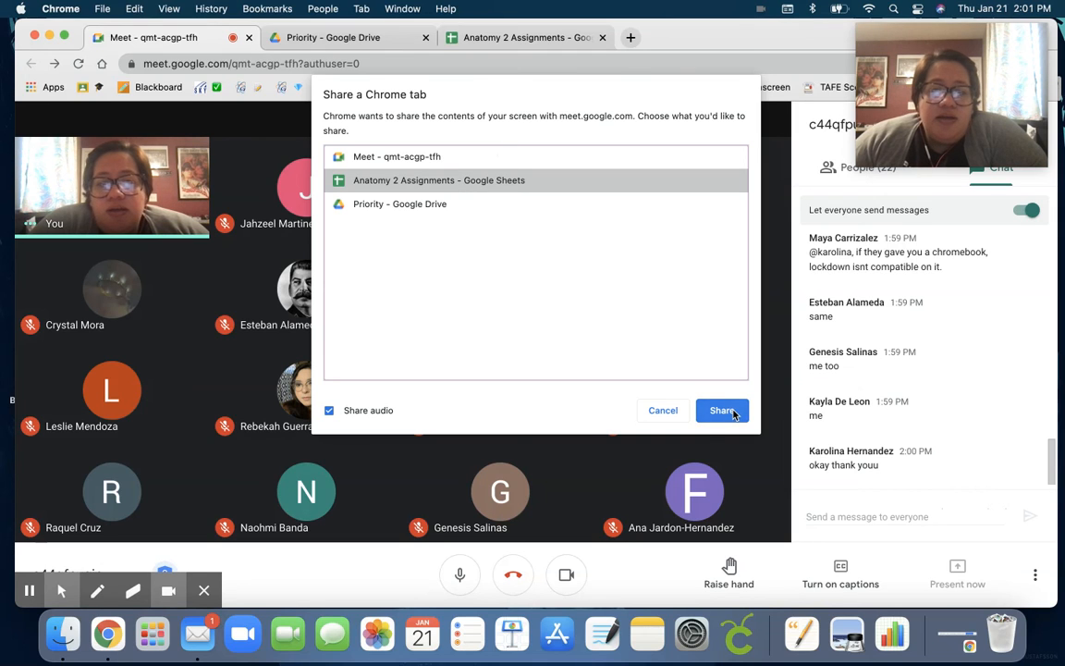
{"action": "left_click", "coordinate": [722, 411]}
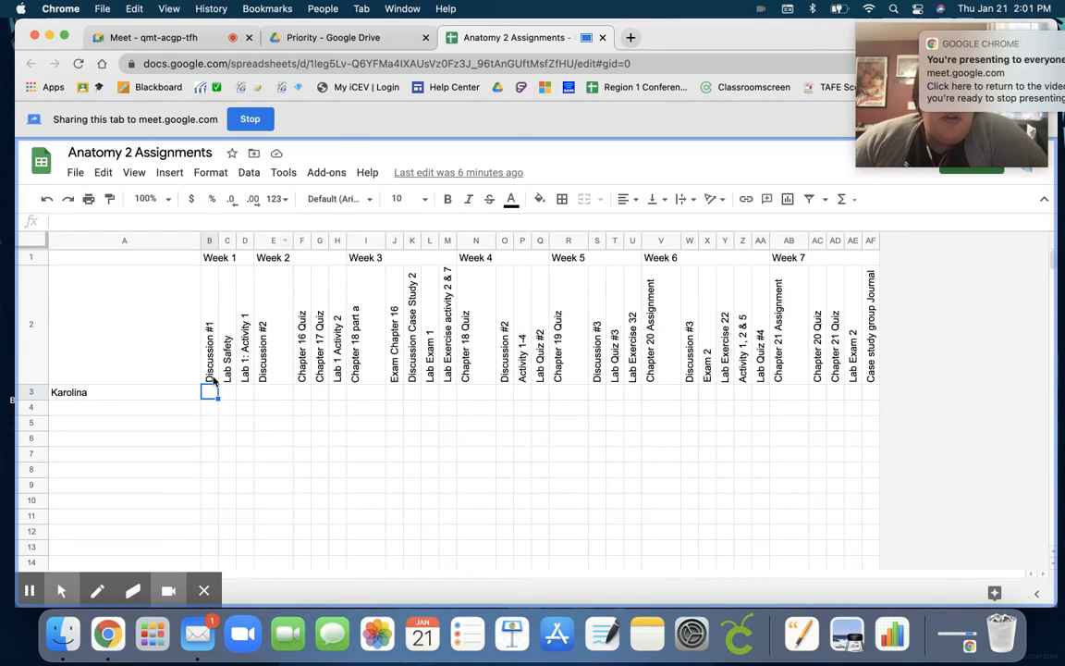
{"action": "left_click", "coordinate": [225, 329]}
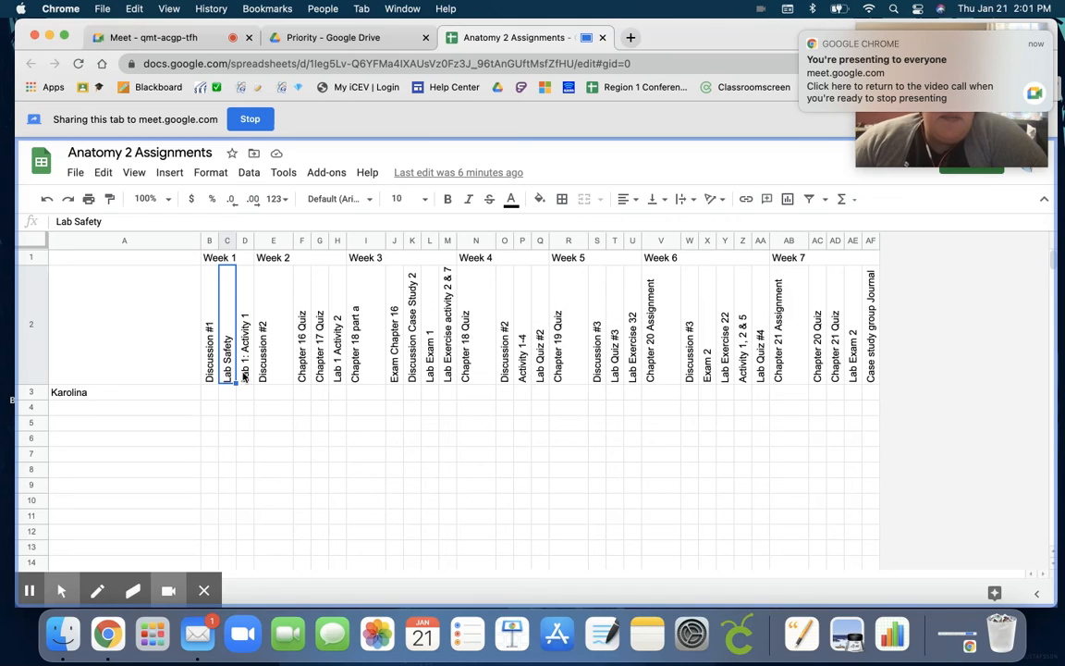
{"action": "left_click", "coordinate": [244, 333]}
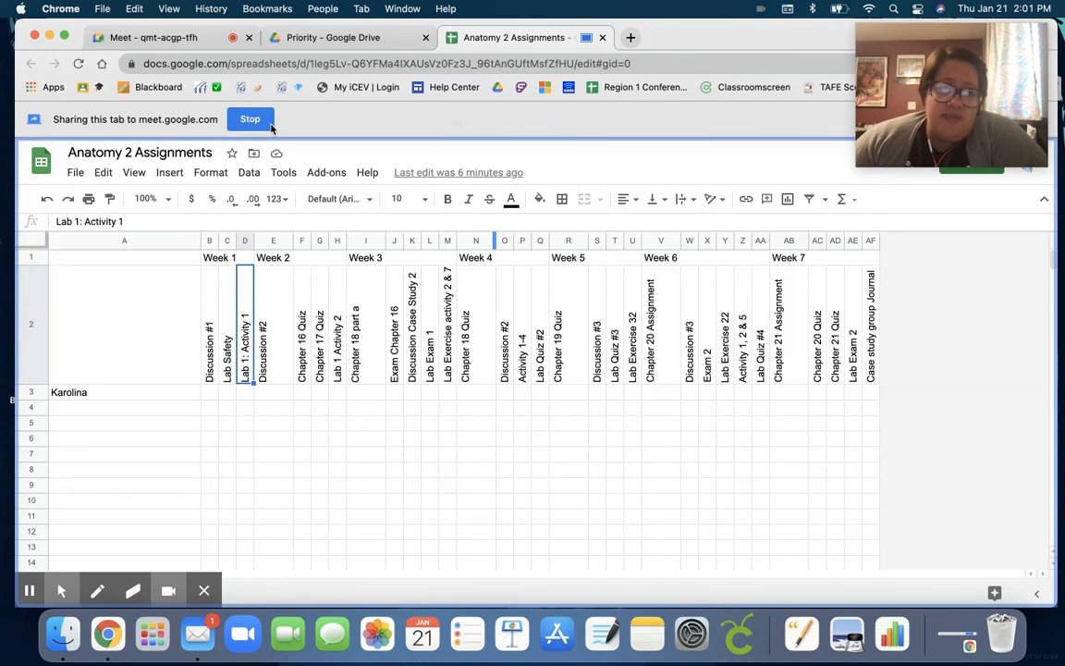
Stop presenting the sheet, glance at the Drive Priority page, and return to the meeting
{"action": "left_click", "coordinate": [249, 119]}
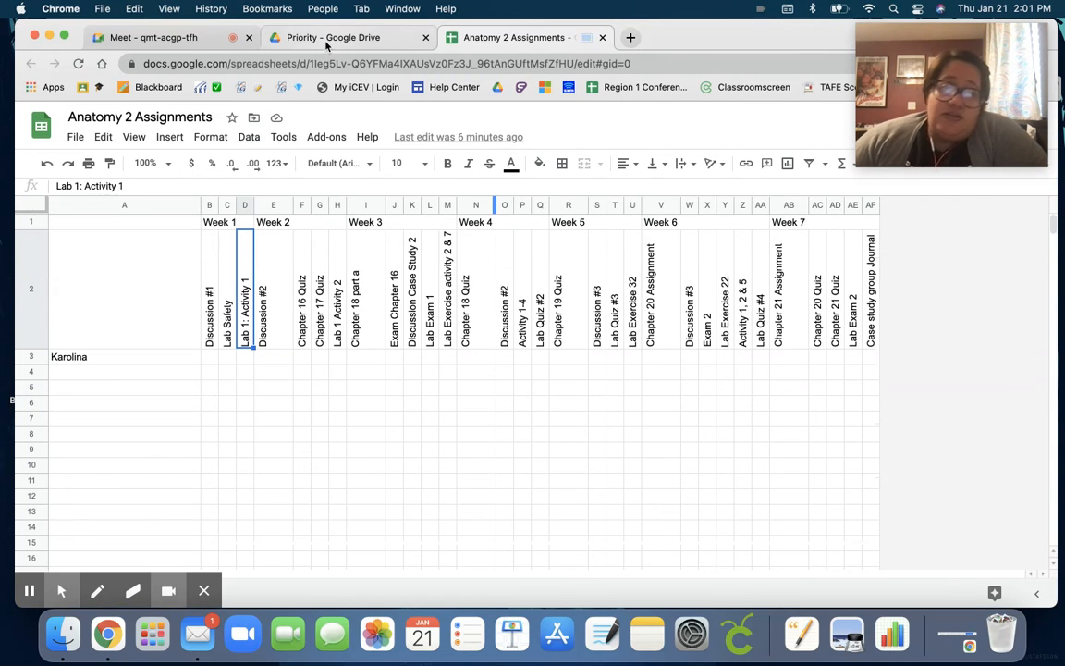
{"action": "mouse_move", "coordinate": [333, 37]}
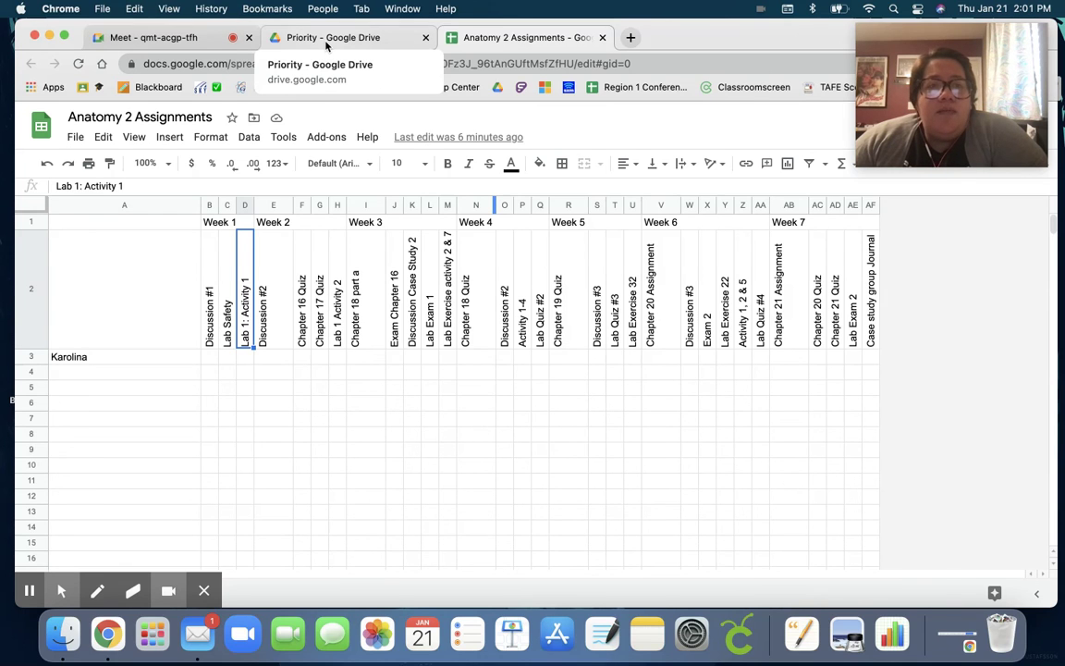
{"action": "left_click", "coordinate": [348, 37]}
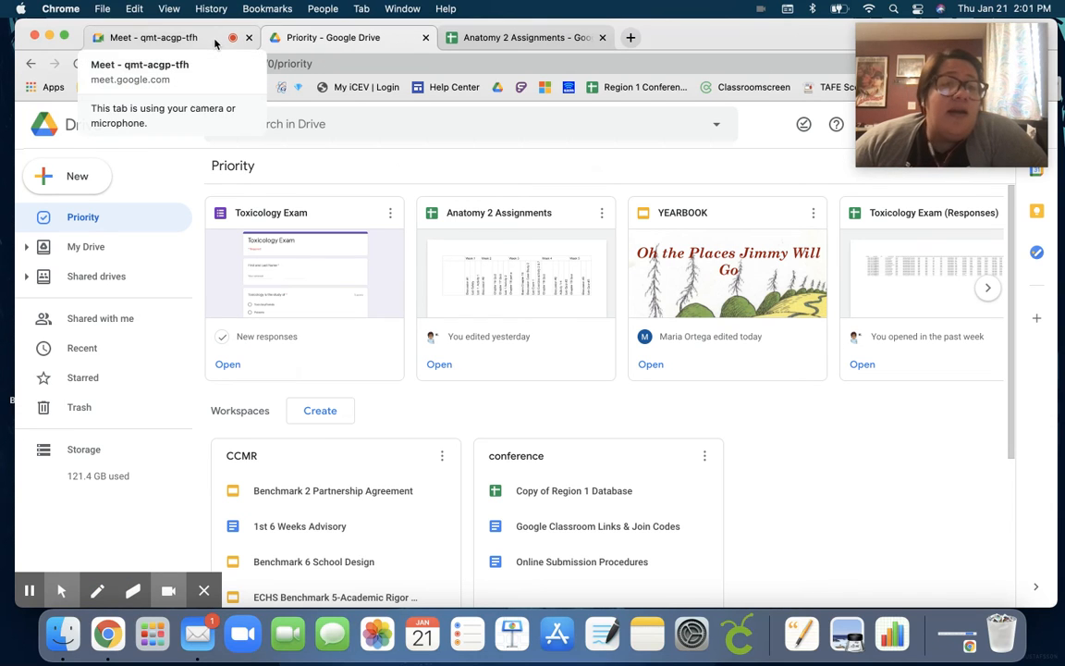
{"action": "left_click", "coordinate": [152, 37]}
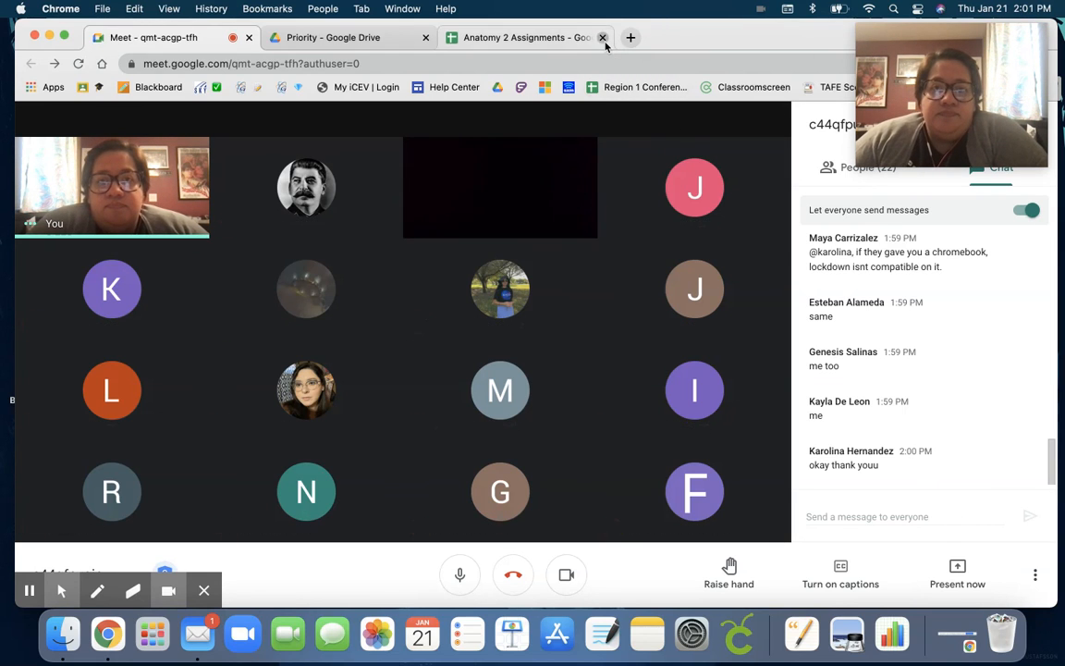
Close the Anatomy 2 Assignments sheet tab in Chrome
{"action": "left_click", "coordinate": [603, 37]}
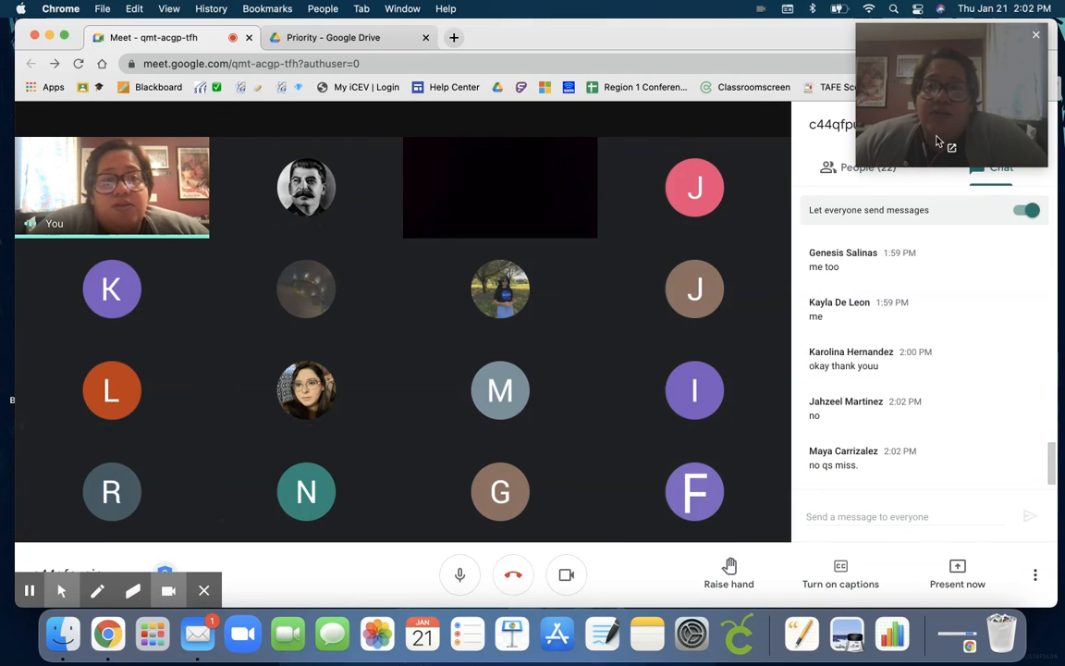
Dismiss the floating picture-in-picture camera preview window
{"action": "left_click", "coordinate": [1036, 35]}
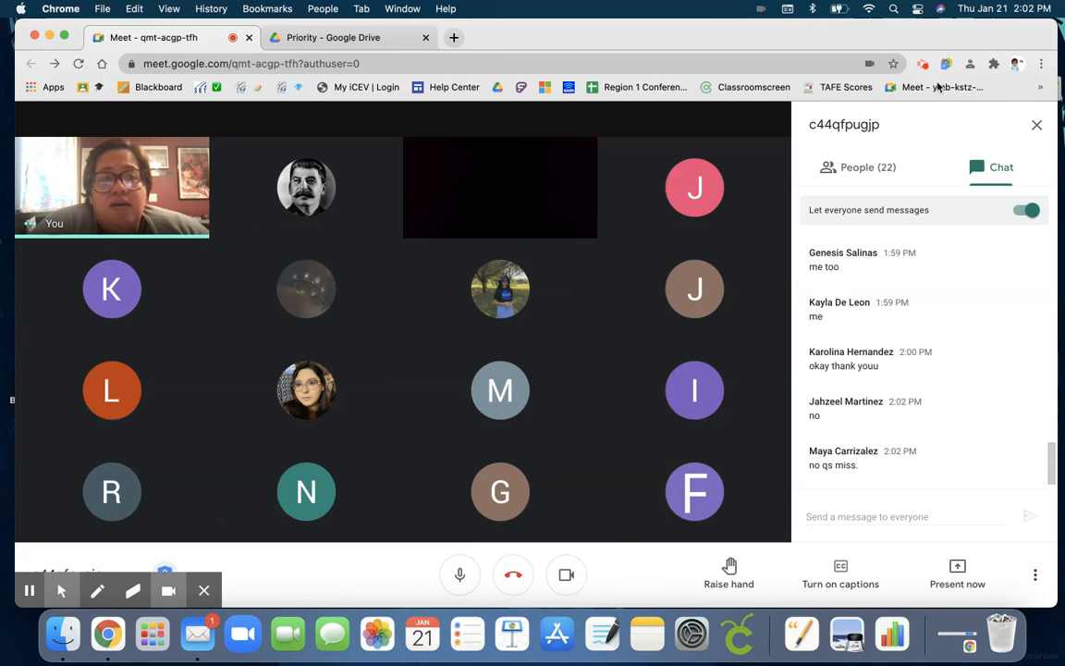